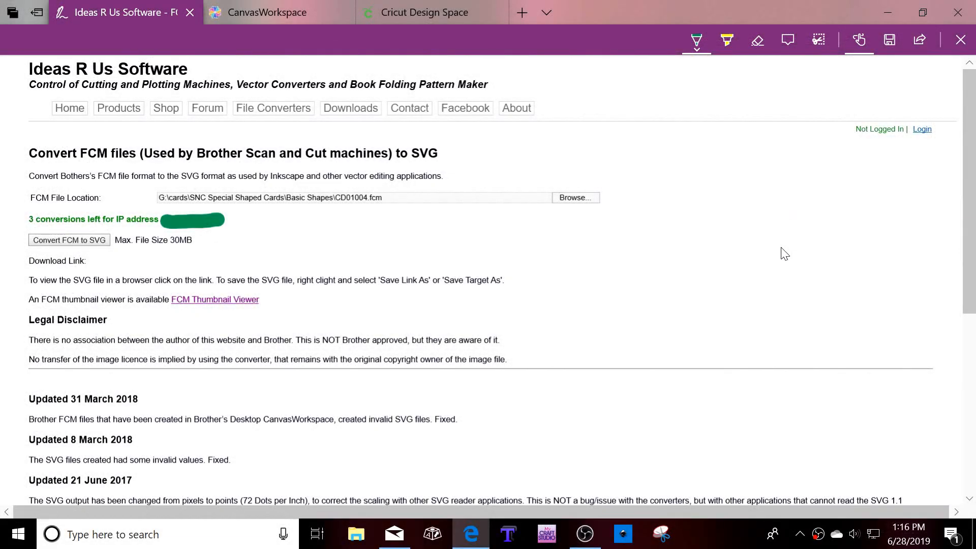
mouse_move(769, 254)
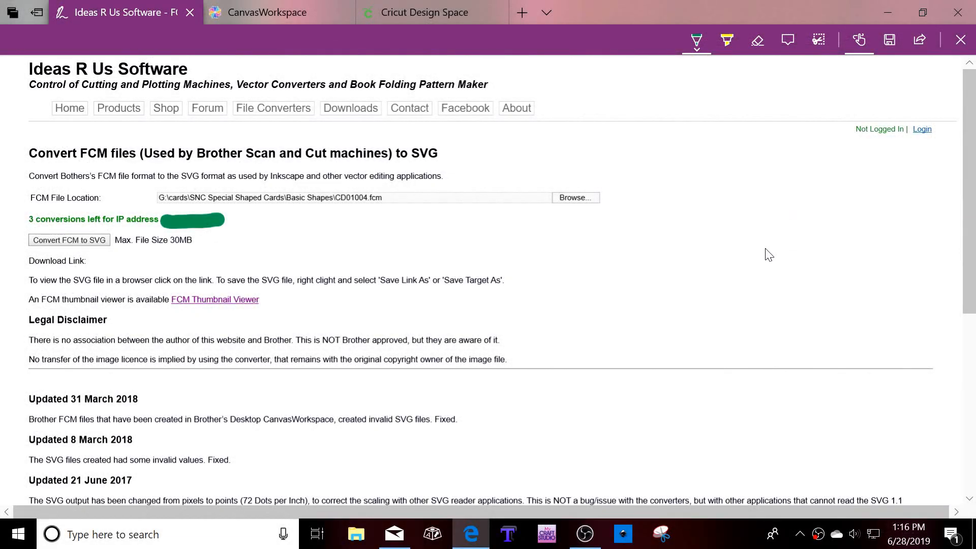
mouse_move(739, 265)
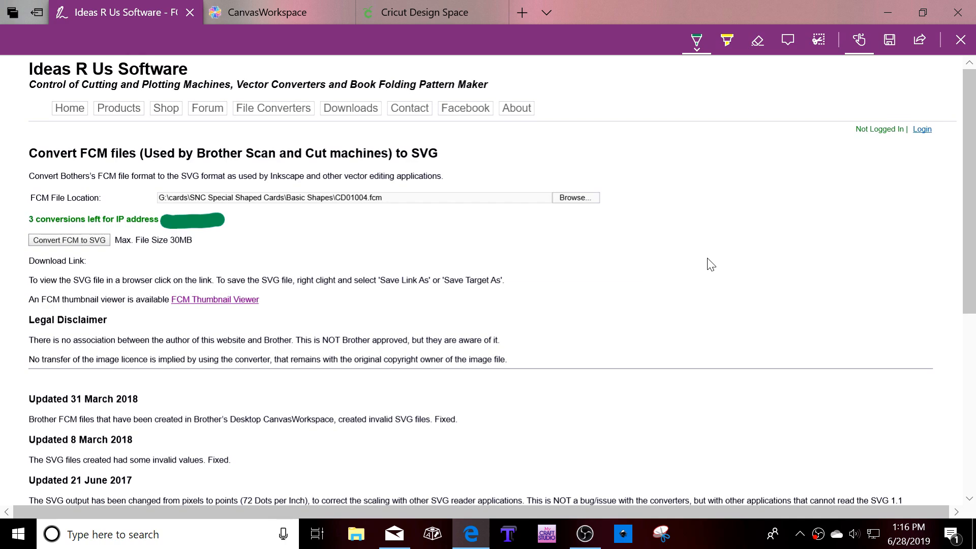
mouse_move(703, 262)
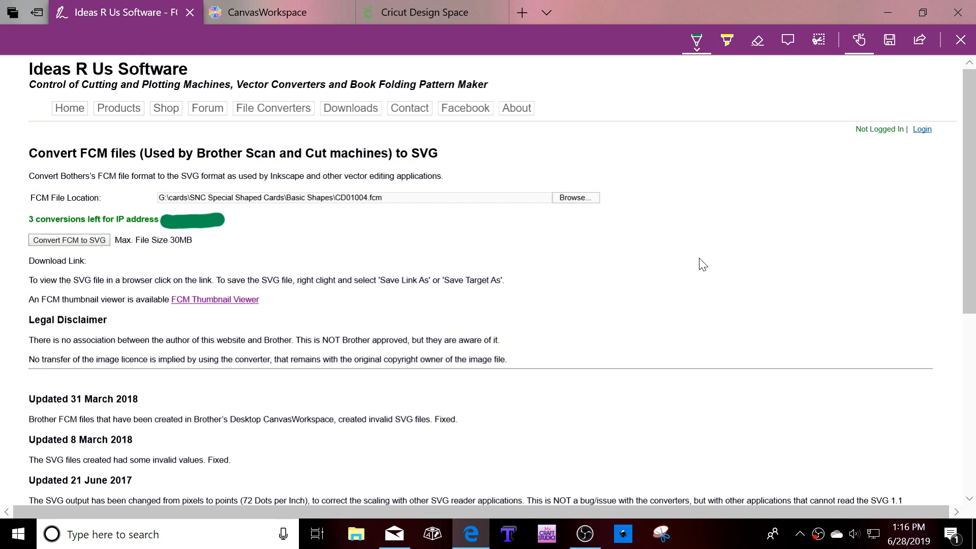
mouse_move(143, 86)
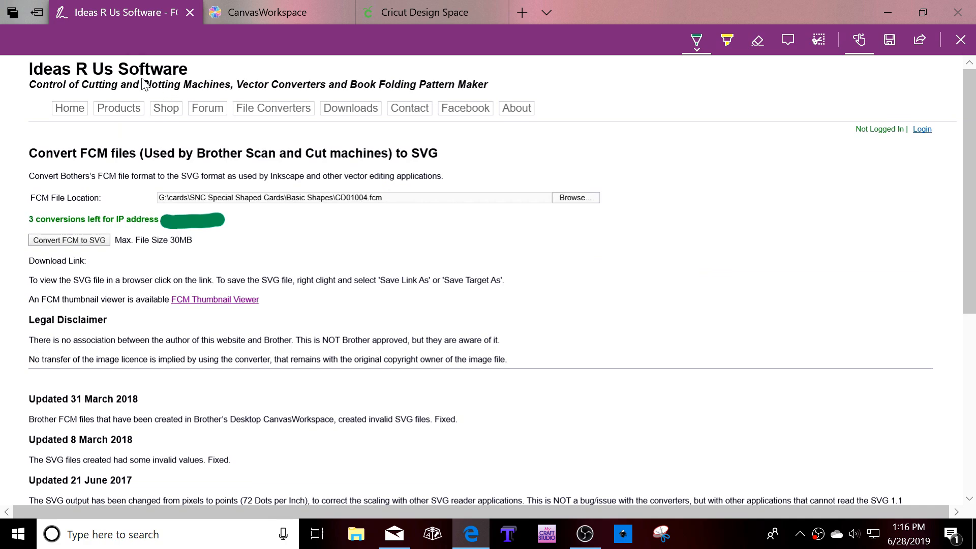
mouse_move(65, 187)
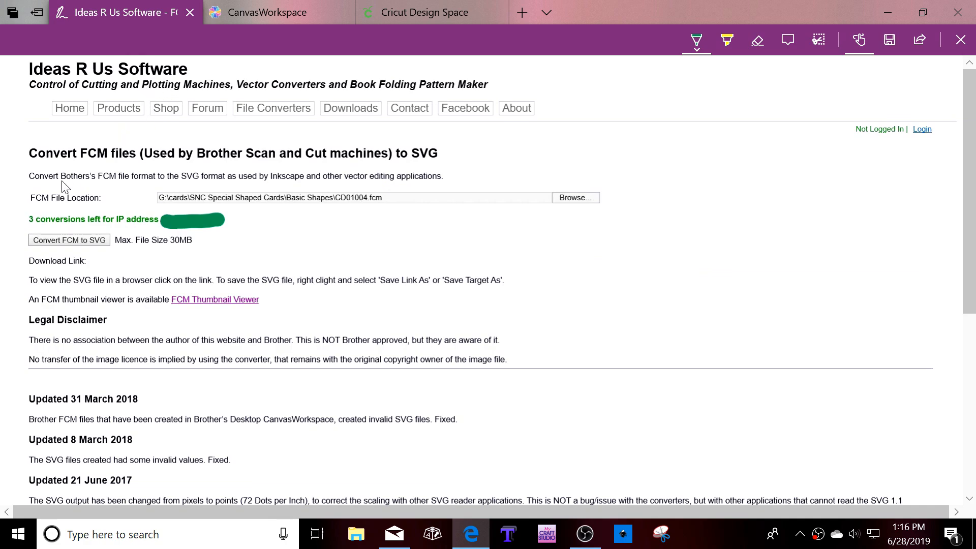
mouse_move(539, 203)
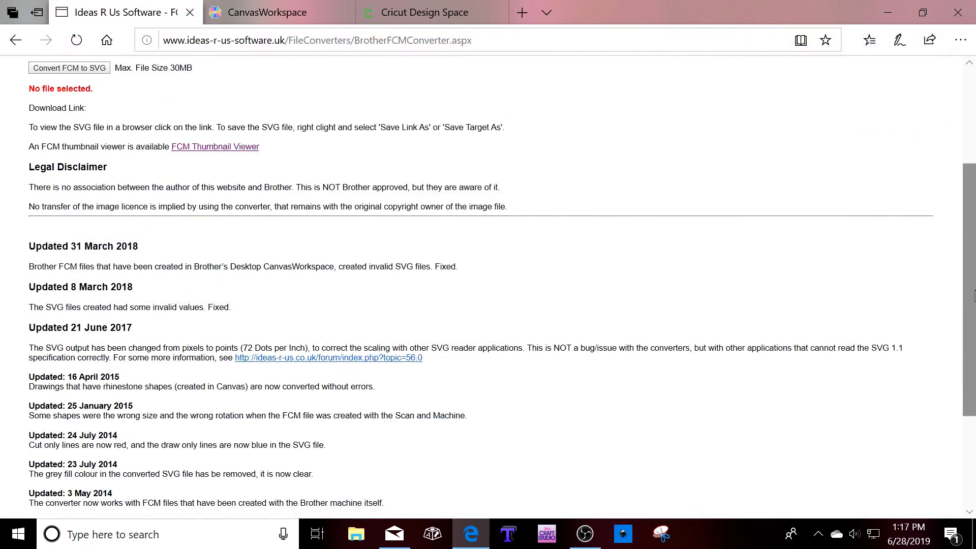
mouse_move(69, 68)
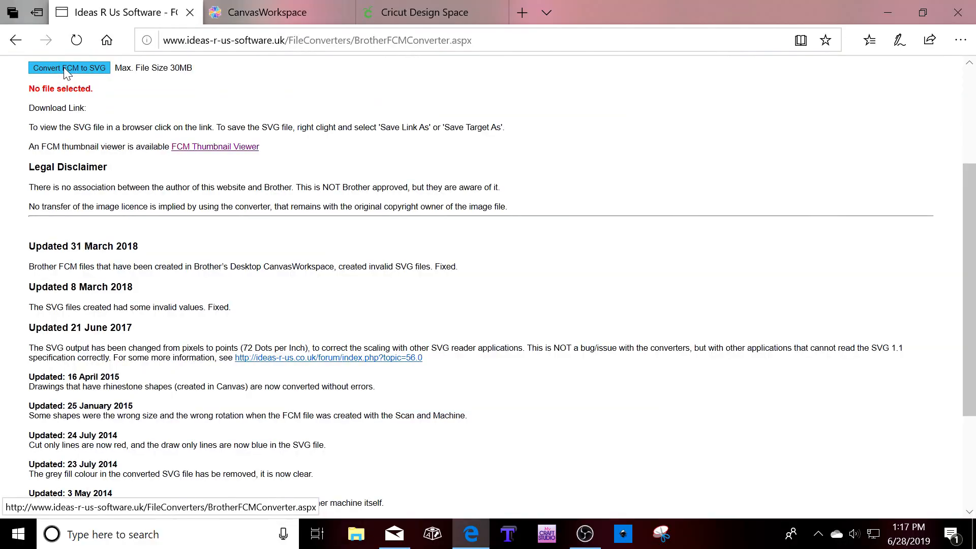
Scroll down to reach Convert FCM to SVG and wait for the download link.
scroll(down, 3)
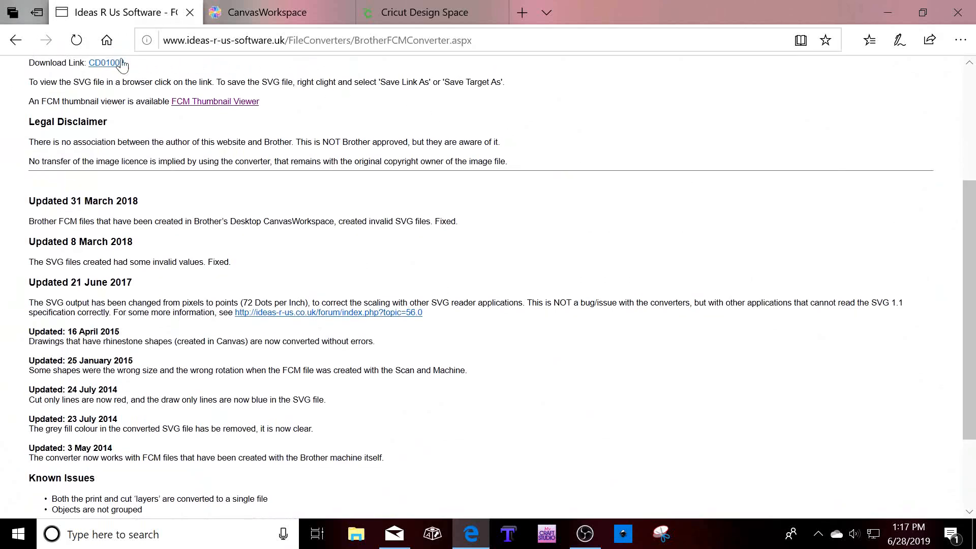
mouse_move(106, 62)
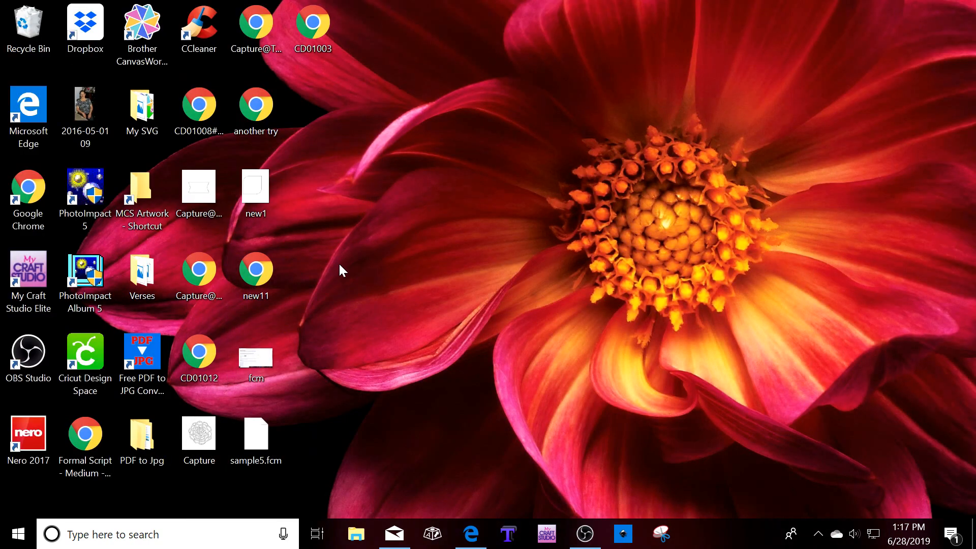
mouse_move(384, 237)
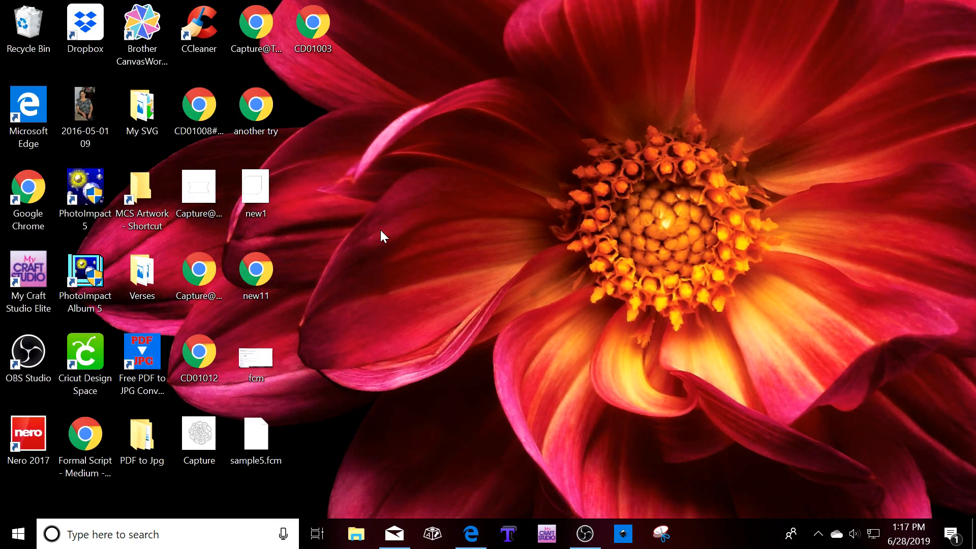
mouse_move(347, 179)
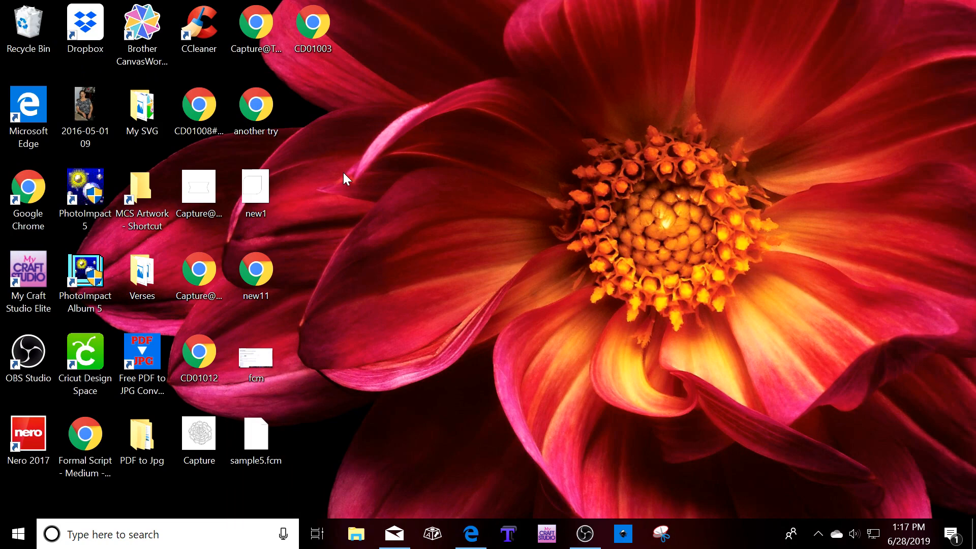
Open a saved file from the desktop, landing in a new Cricut Design Space canvas.
double_click(312, 24)
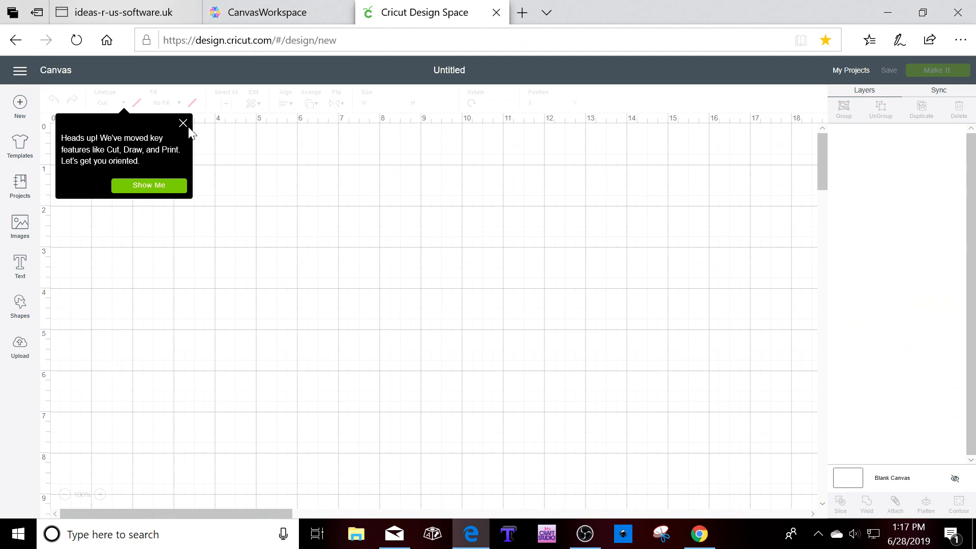
Upload the CD01003 file from the Desktop to the image library and select its thumbnail.
click(19, 346)
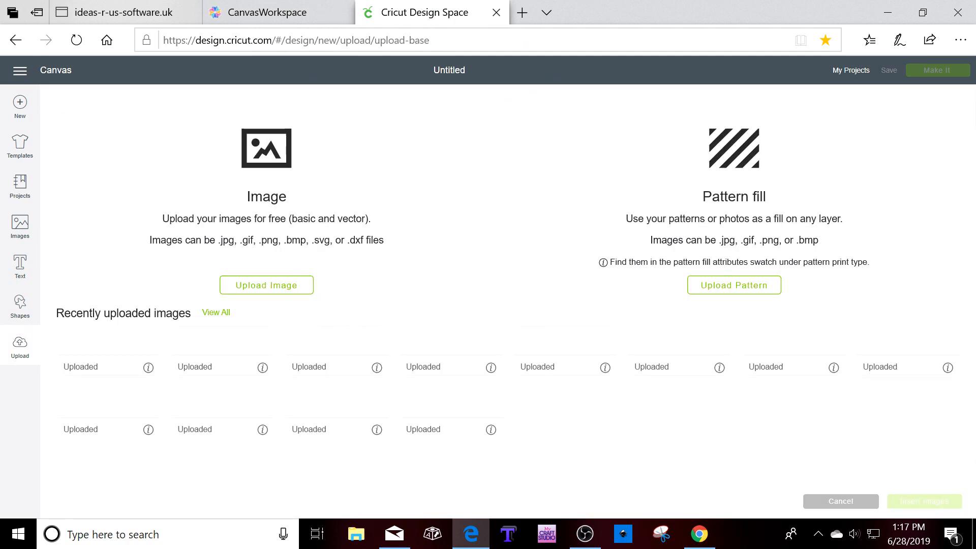
click(265, 285)
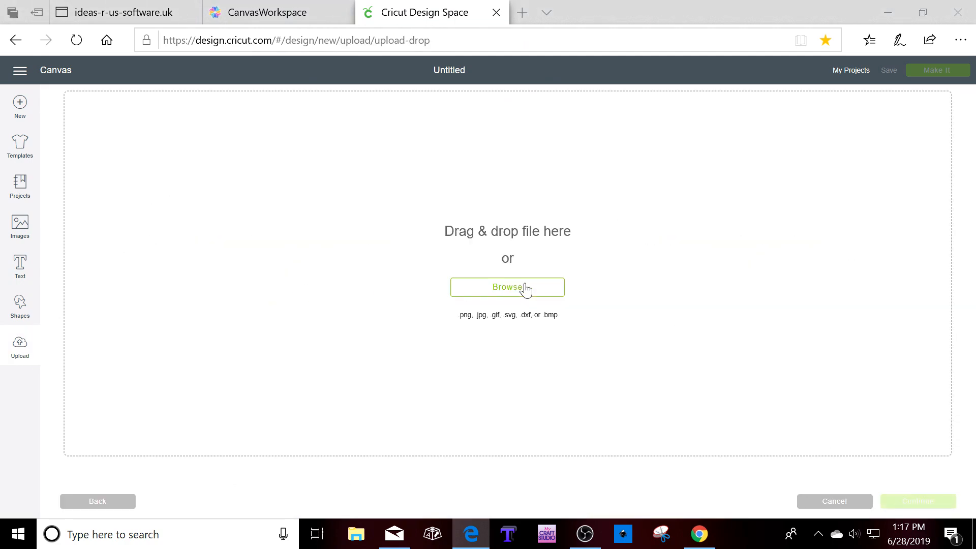
click(506, 287)
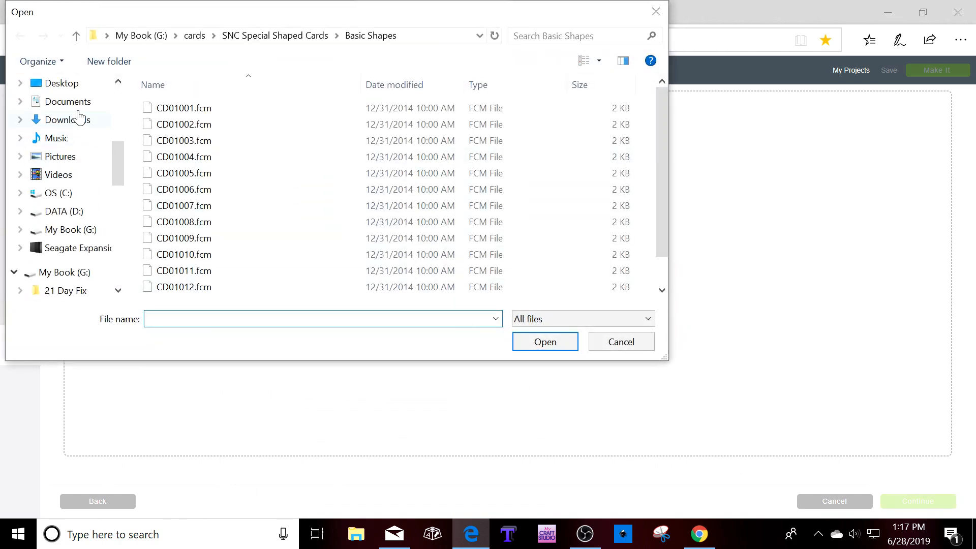
click(60, 83)
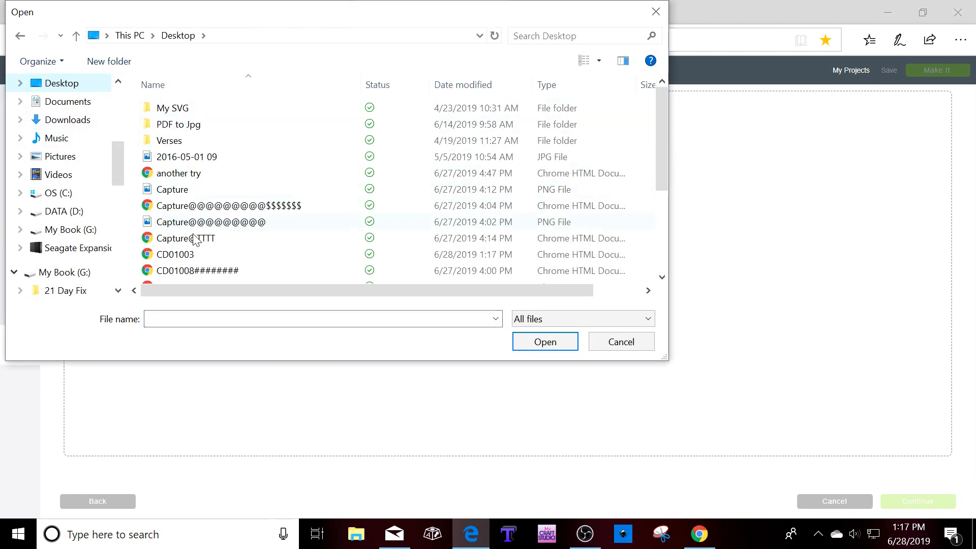
click(544, 342)
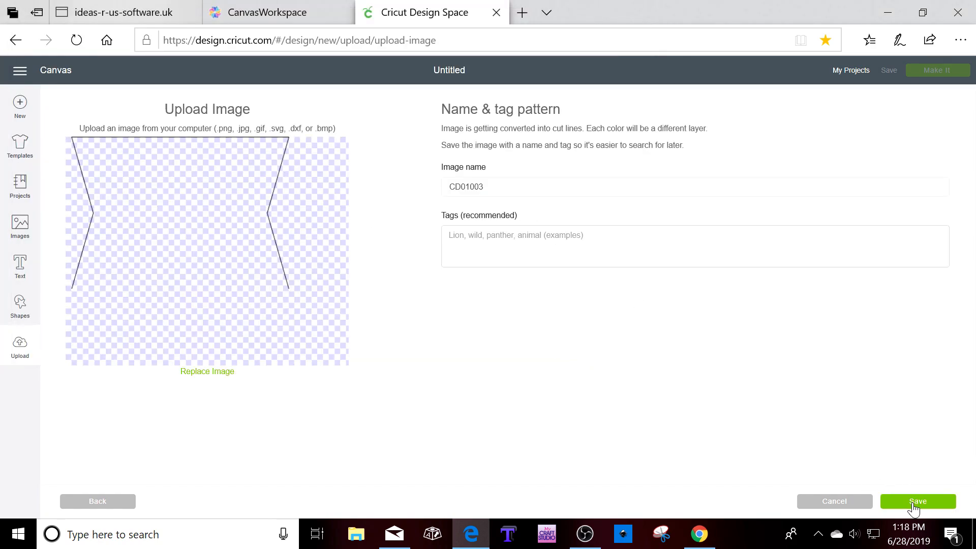
click(918, 501)
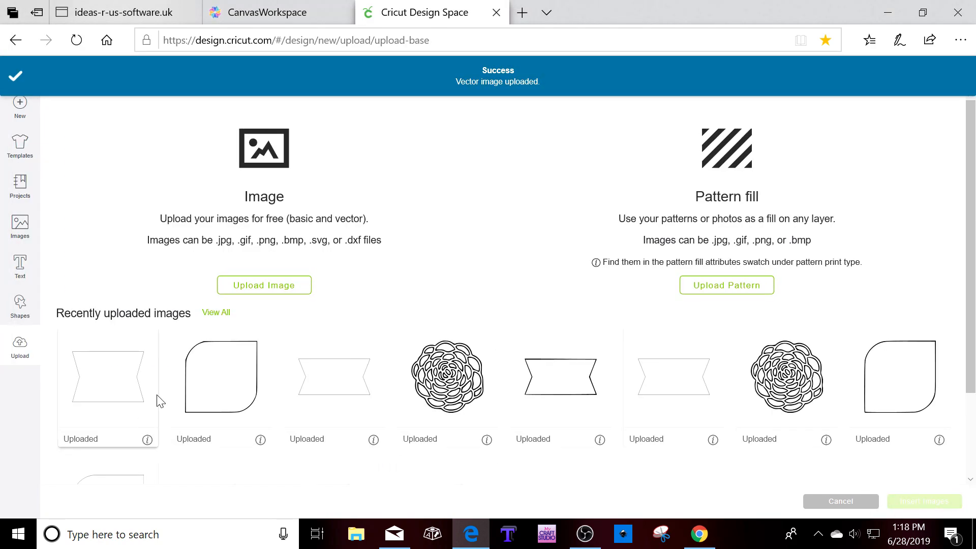
click(107, 376)
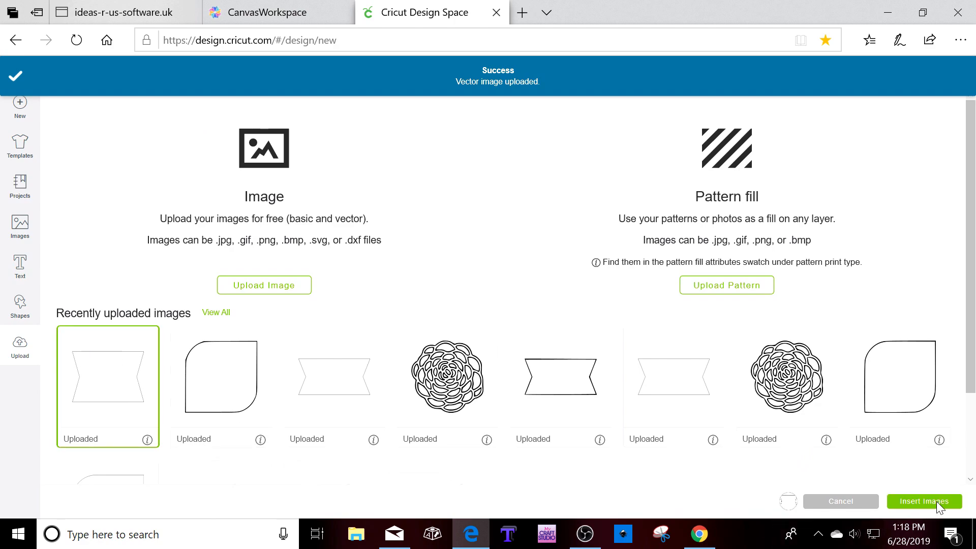
Insert the CD01003 shape, move it to the canvas middle and colour it light purple.
click(923, 502)
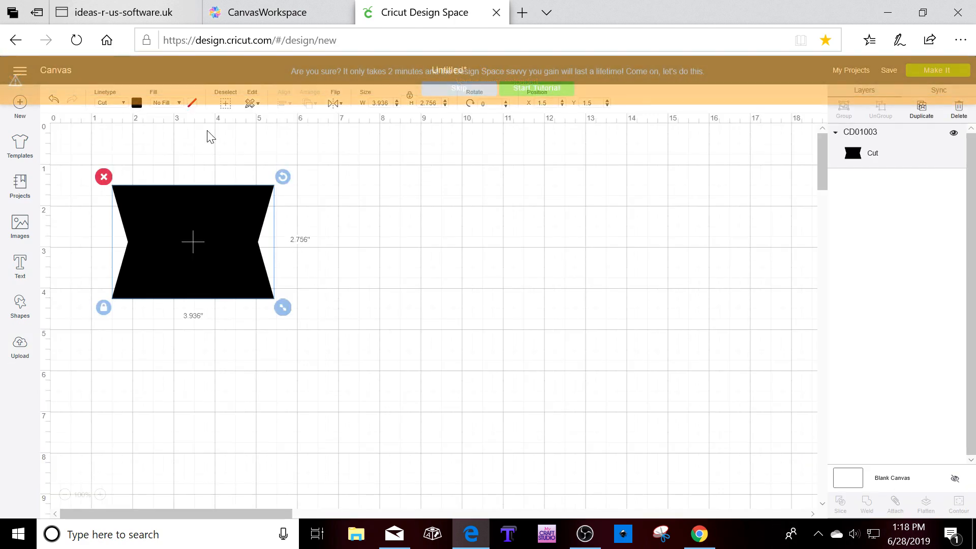
drag(193, 243, 390, 263)
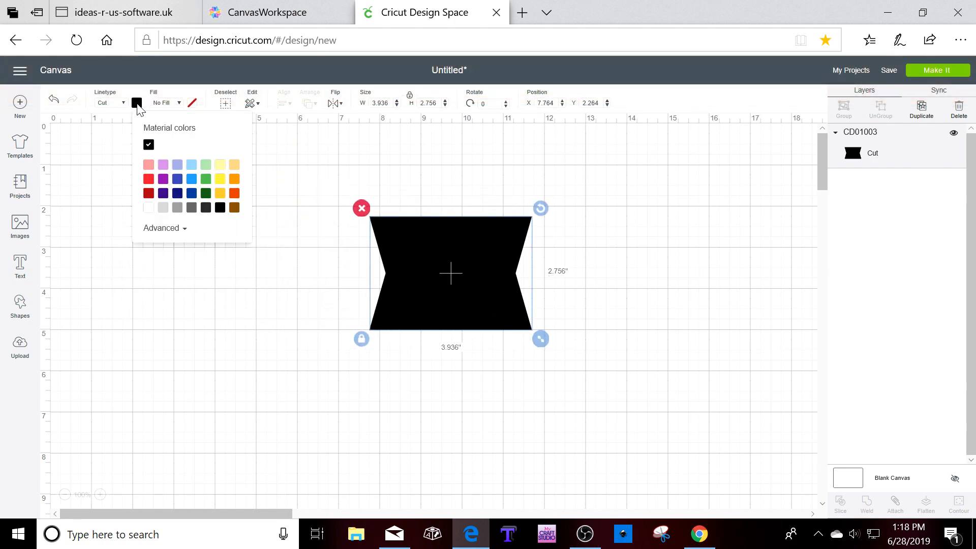
click(163, 165)
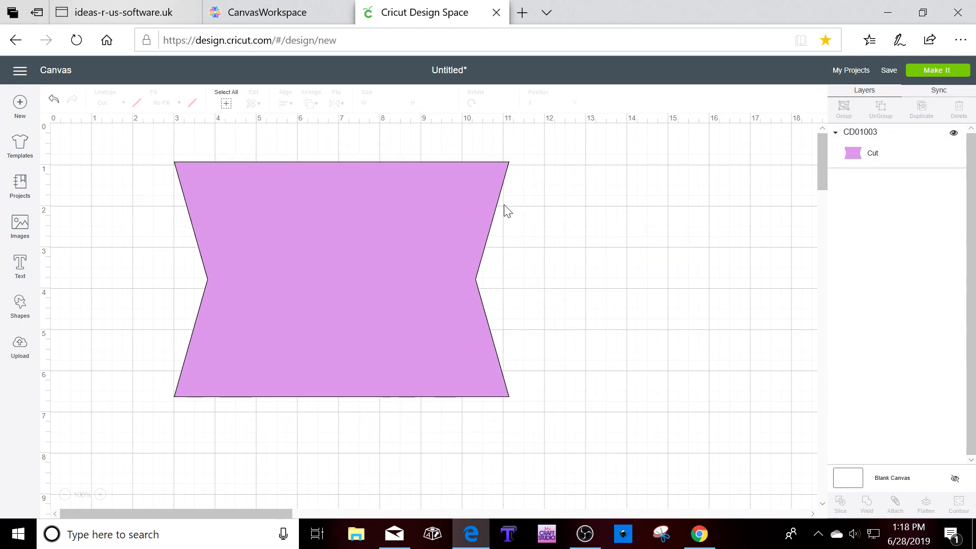
mouse_move(553, 307)
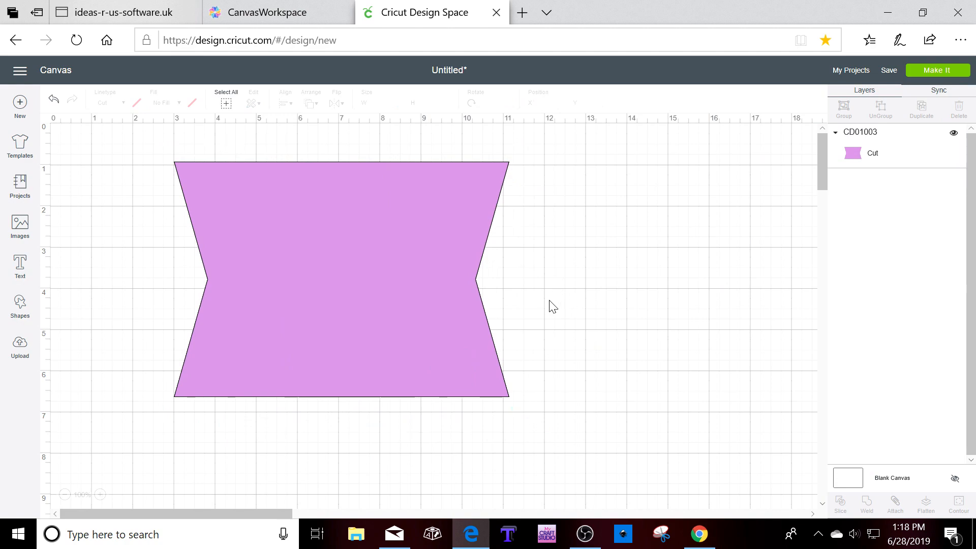
mouse_move(502, 84)
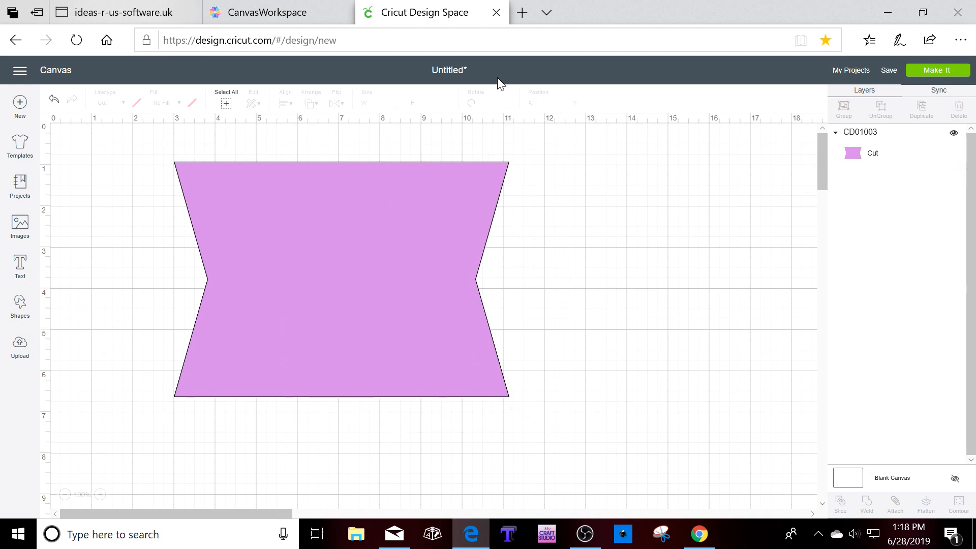
click(124, 12)
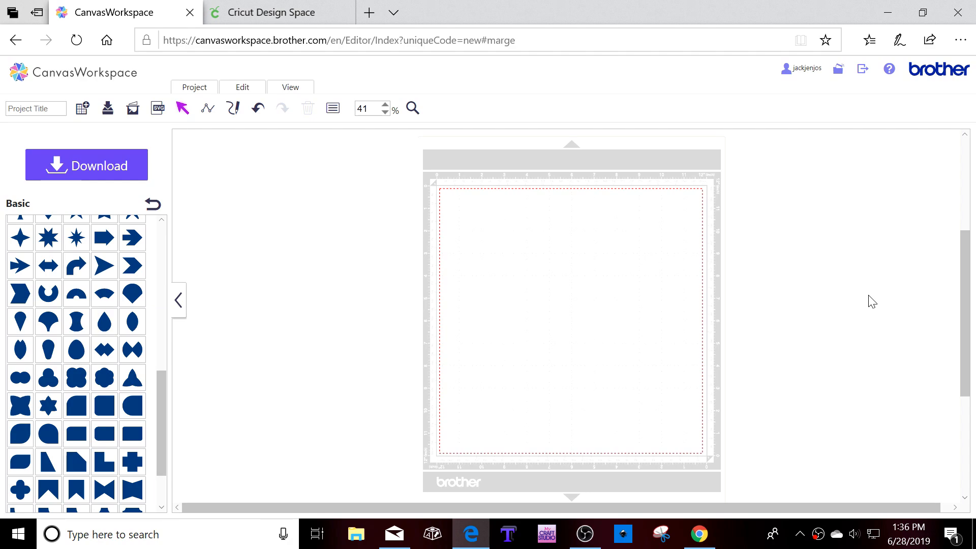
mouse_move(855, 295)
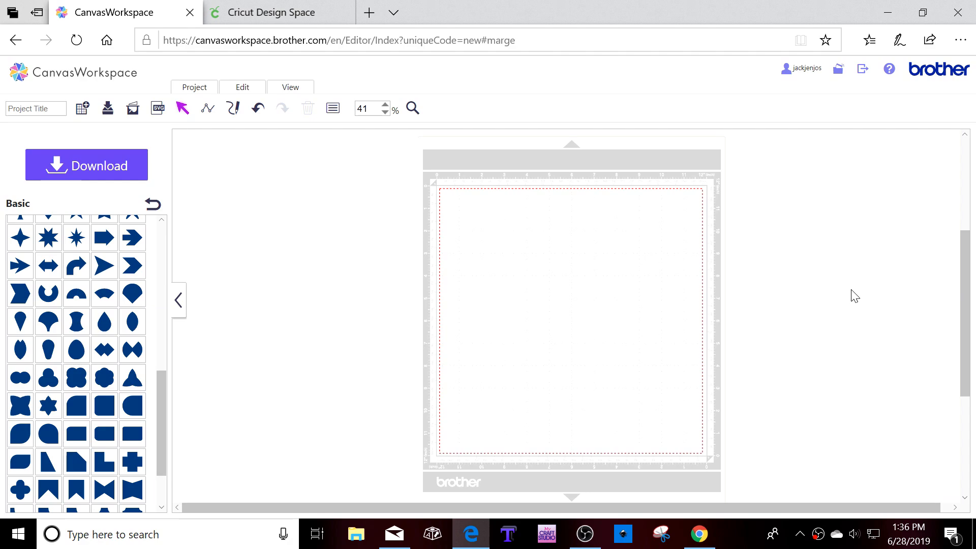
mouse_move(850, 293)
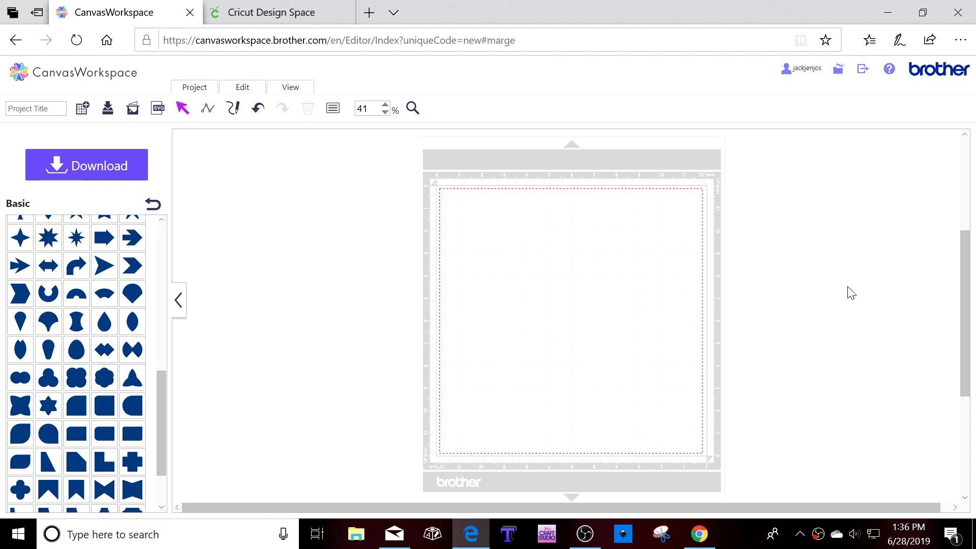
mouse_move(860, 314)
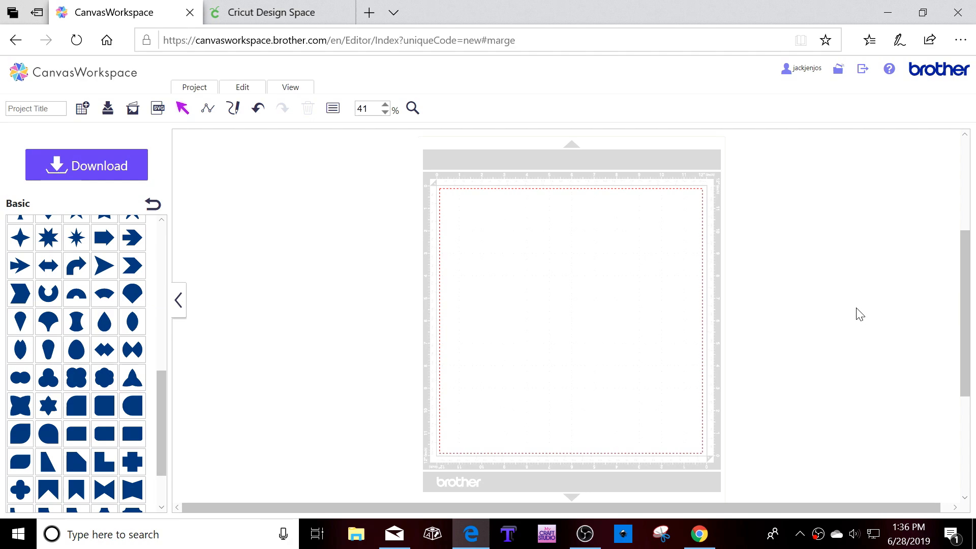
mouse_move(854, 307)
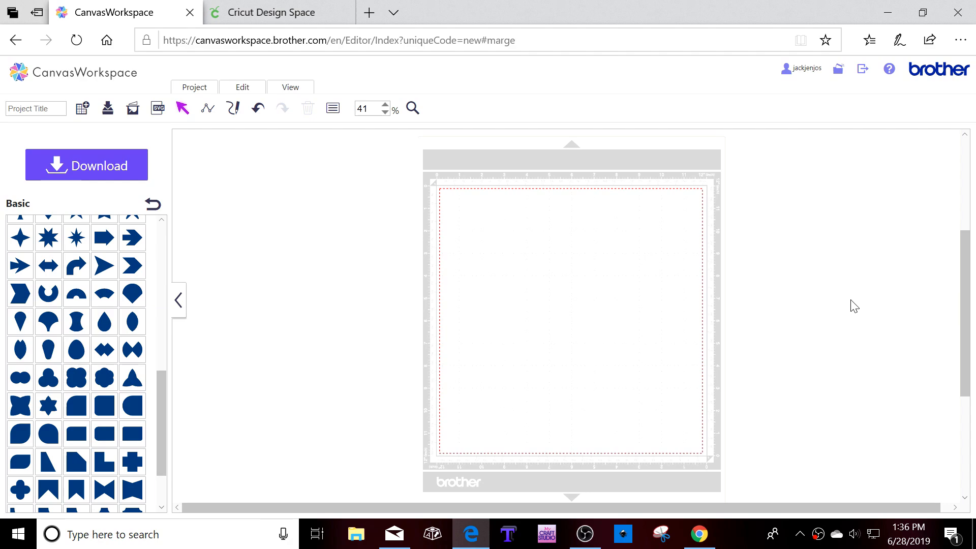
mouse_move(850, 306)
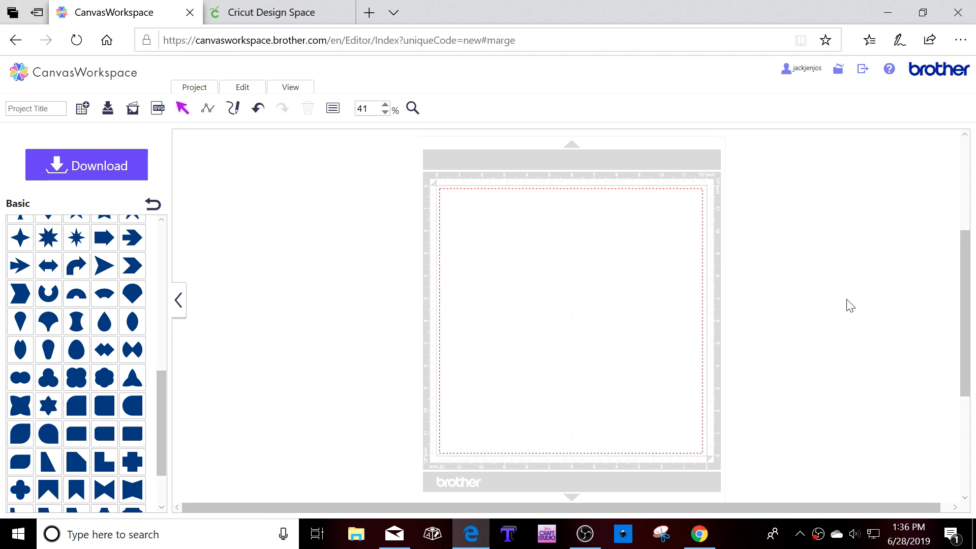
mouse_move(232, 219)
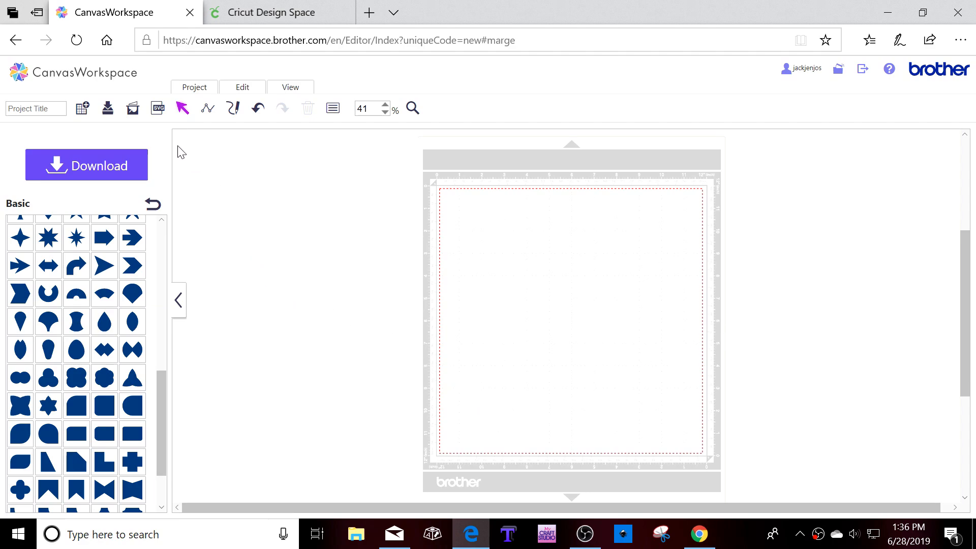
mouse_move(186, 110)
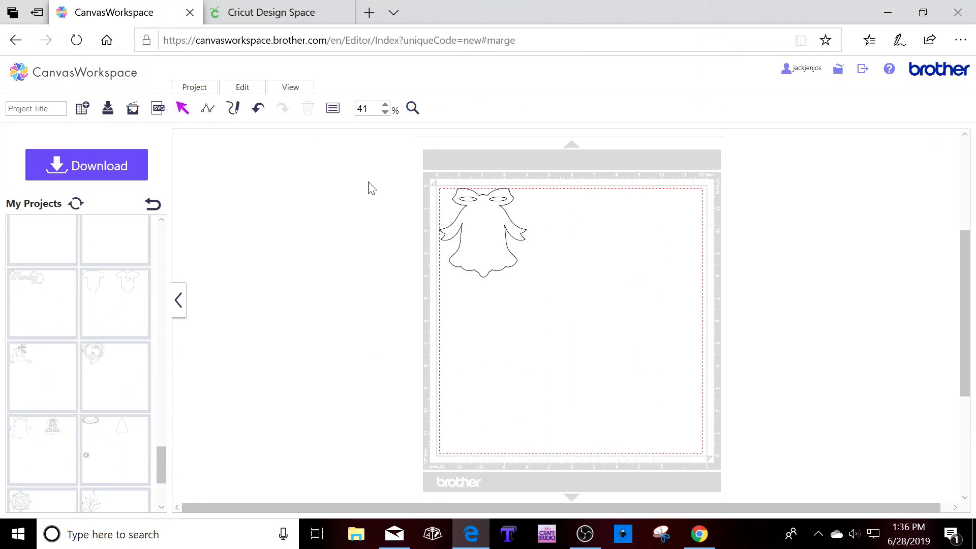
Drag the bell outline from the corner to the centre of the mat.
click(482, 234)
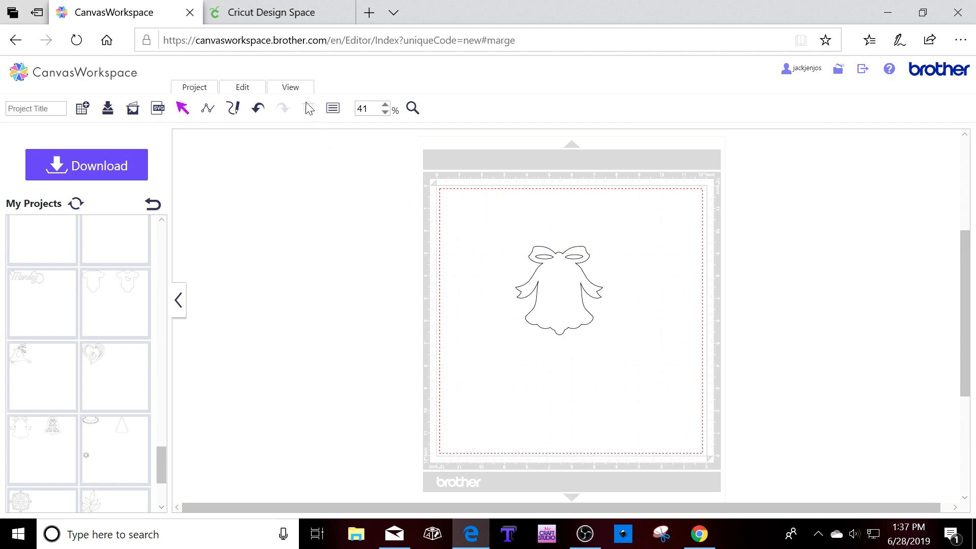
Uncheck Show Mat Image and select the bell to read its 3.94 by 3.86 inch size.
click(289, 87)
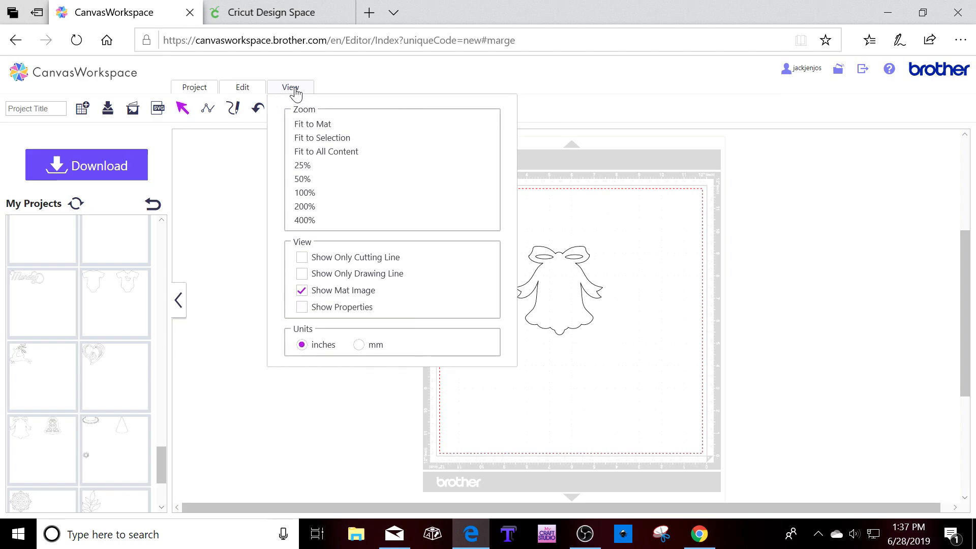
click(301, 290)
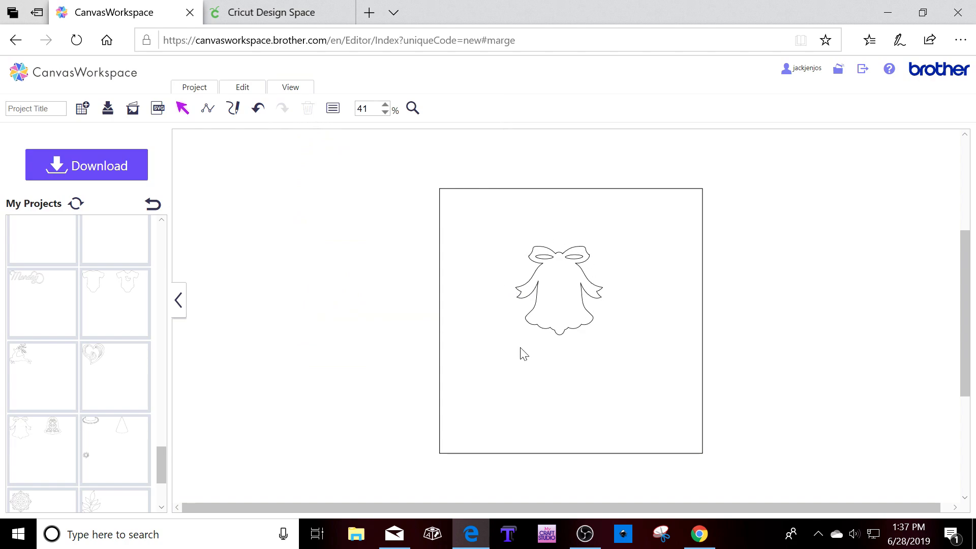
click(559, 286)
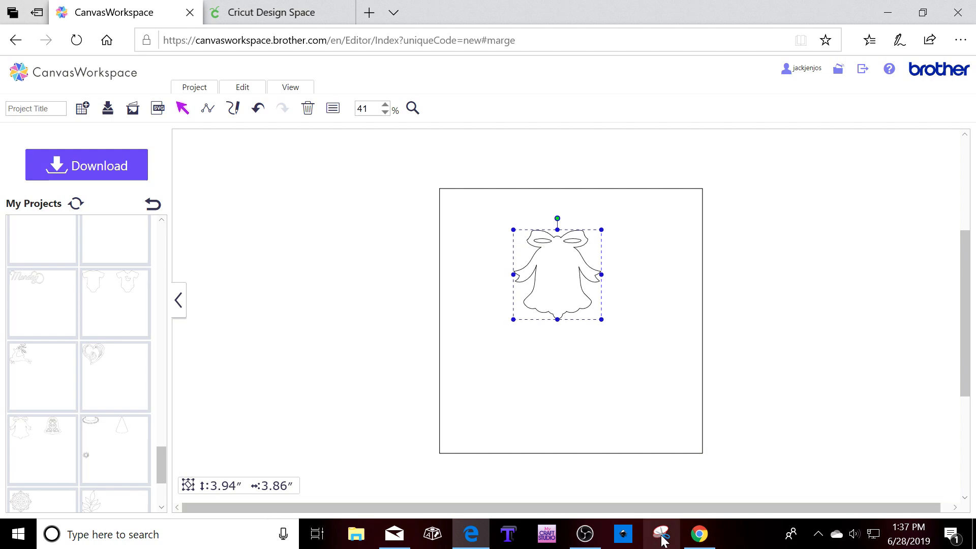
mouse_move(665, 540)
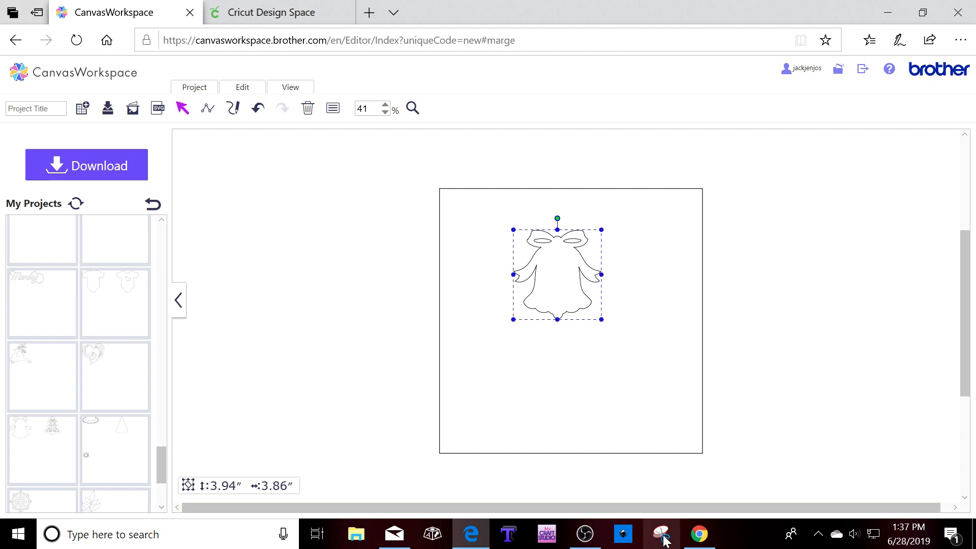
click(296, 476)
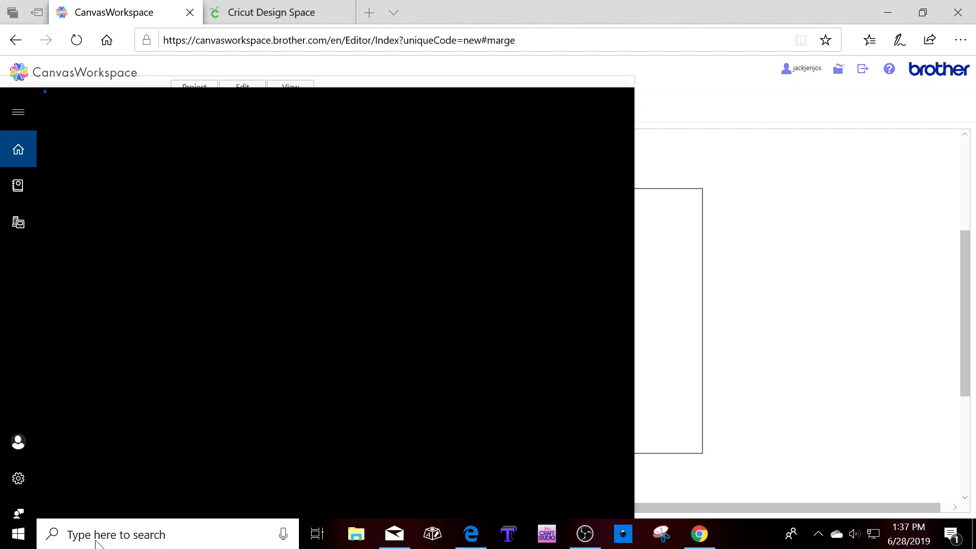
Search the taskbar for 'snipping' and launch Snipping Tool.
click(116, 535)
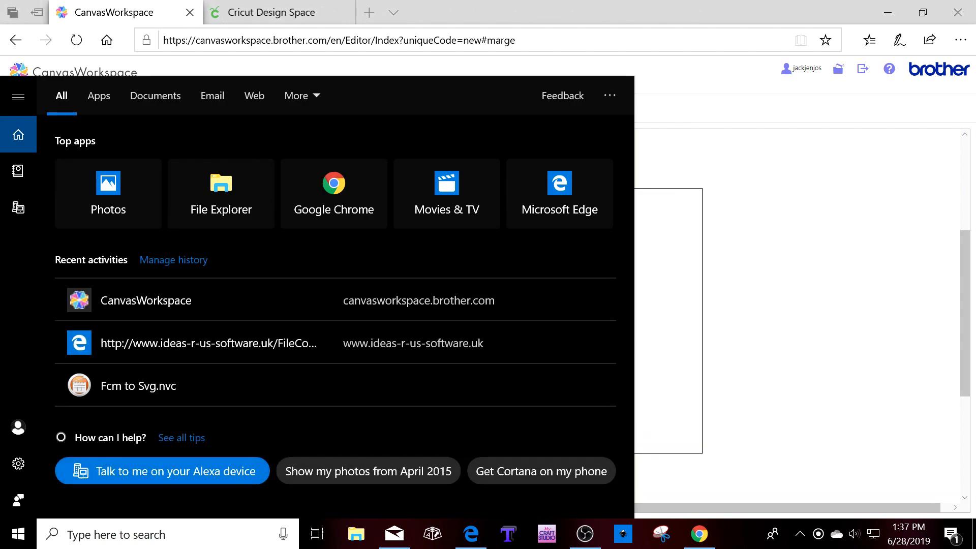
text(snipping)
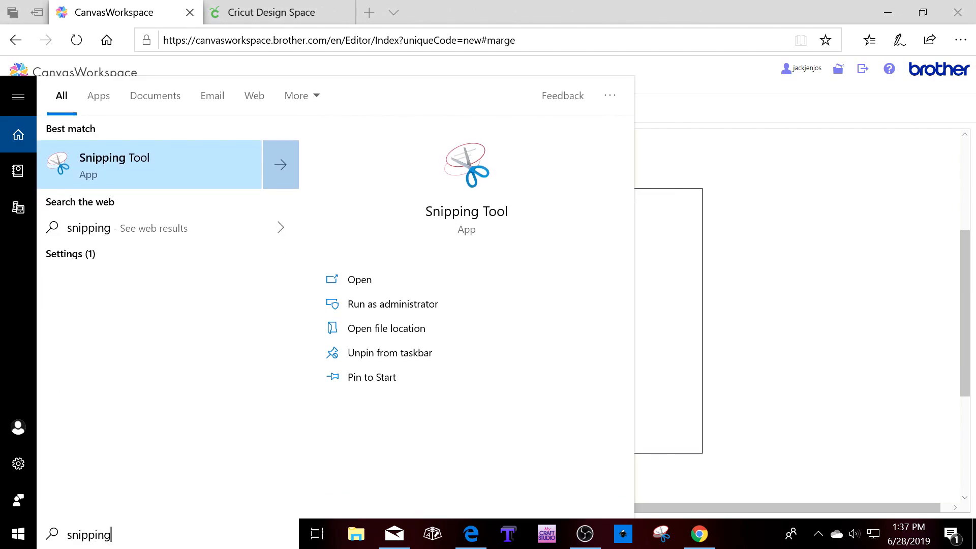
mouse_move(131, 160)
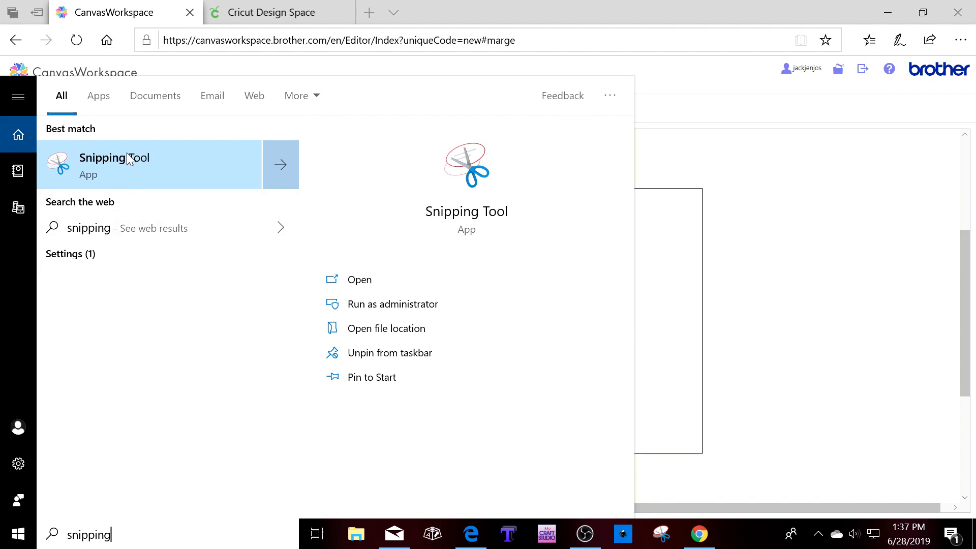
click(114, 165)
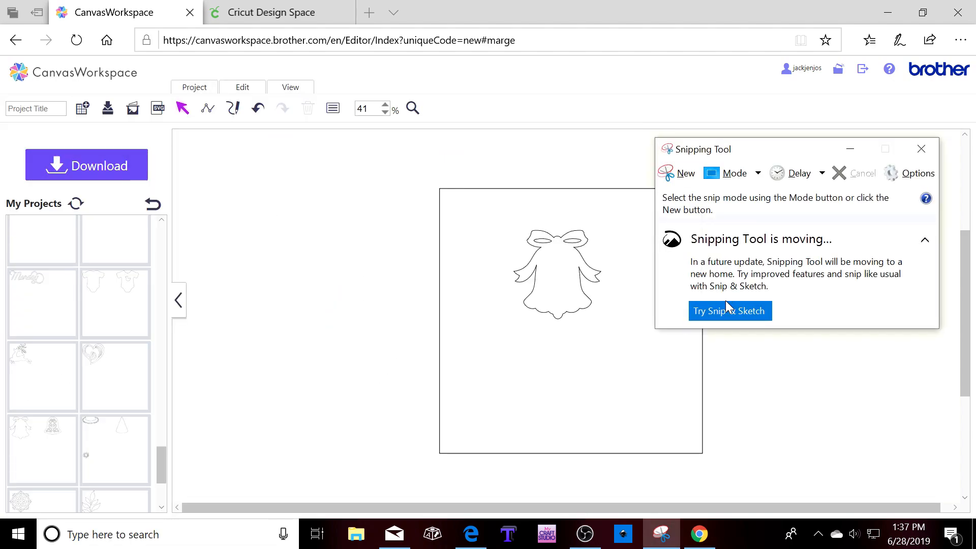
mouse_move(747, 154)
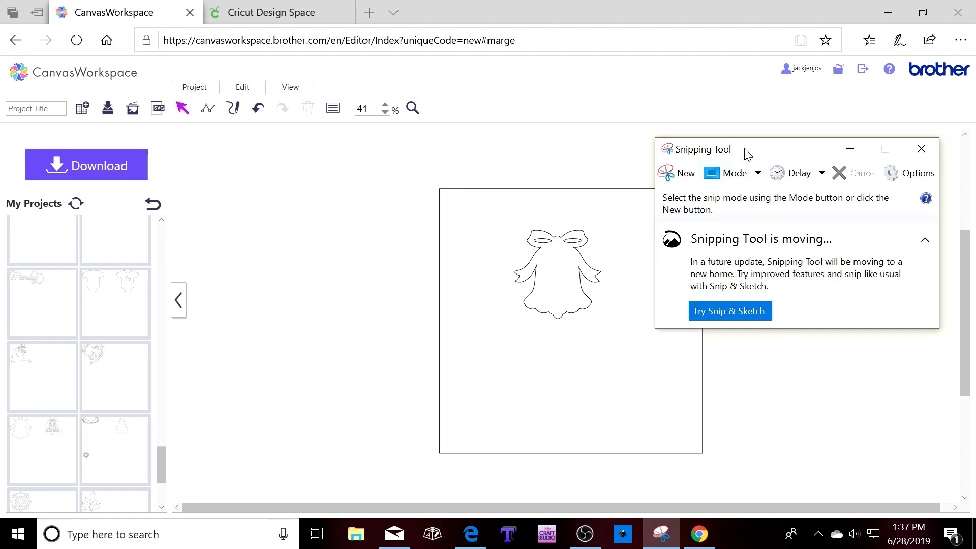
Move the Snipping window aside, snip around the bell and begin saving the capture.
drag(748, 150, 739, 150)
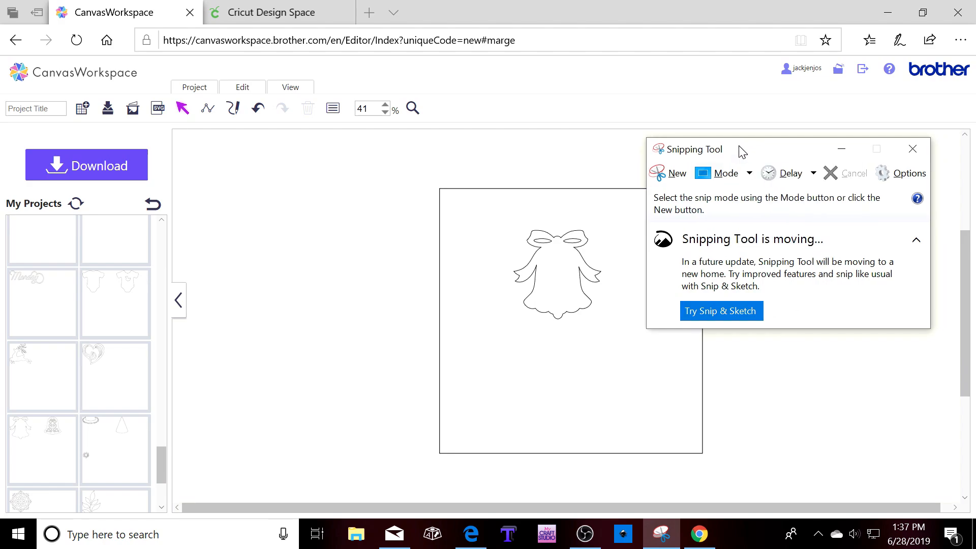
click(677, 173)
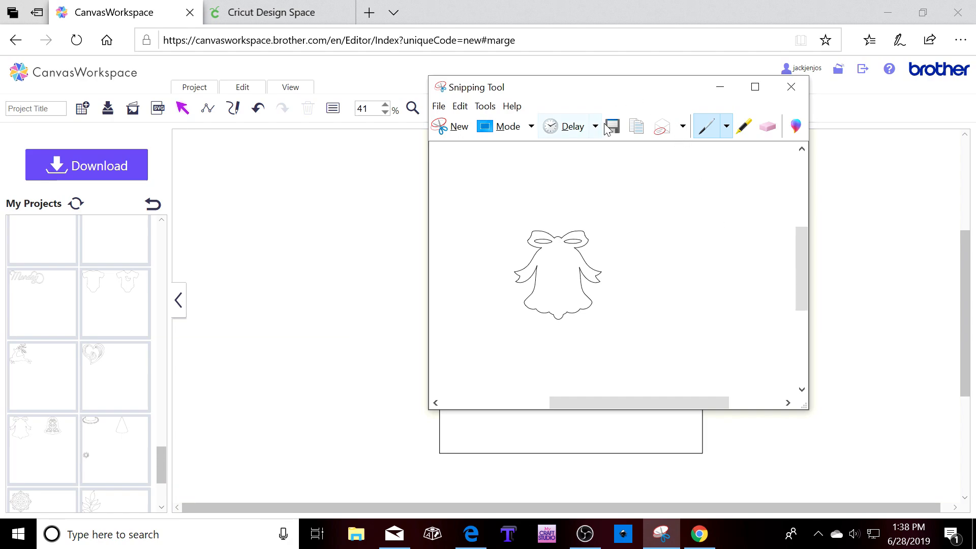
click(612, 126)
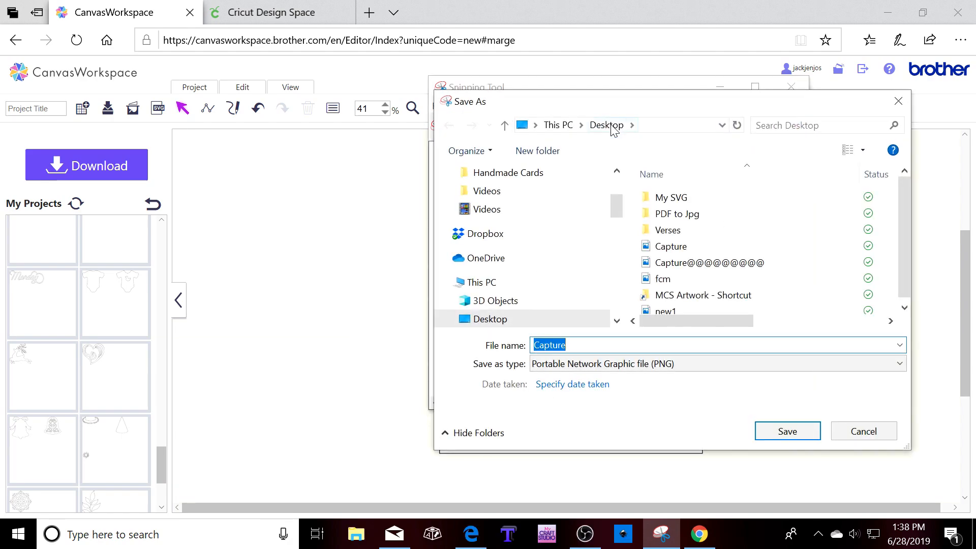
Save the snip to the Desktop as a PNG named Bell and close Snipping Tool.
text(B)
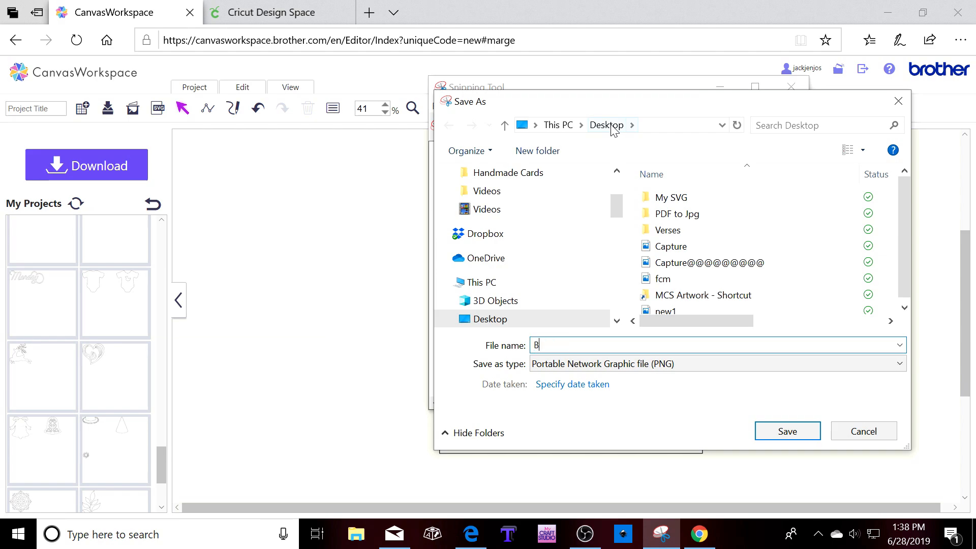
text(ell)
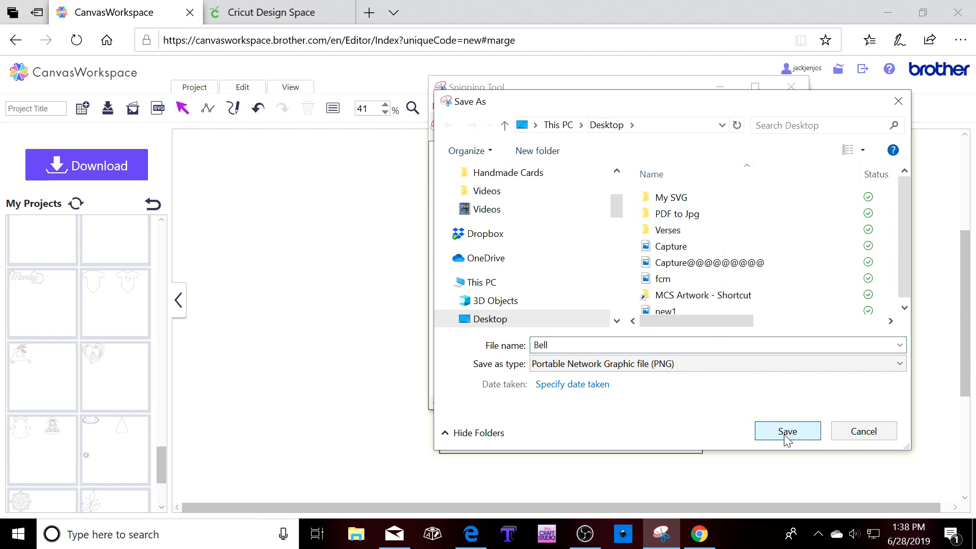
click(787, 432)
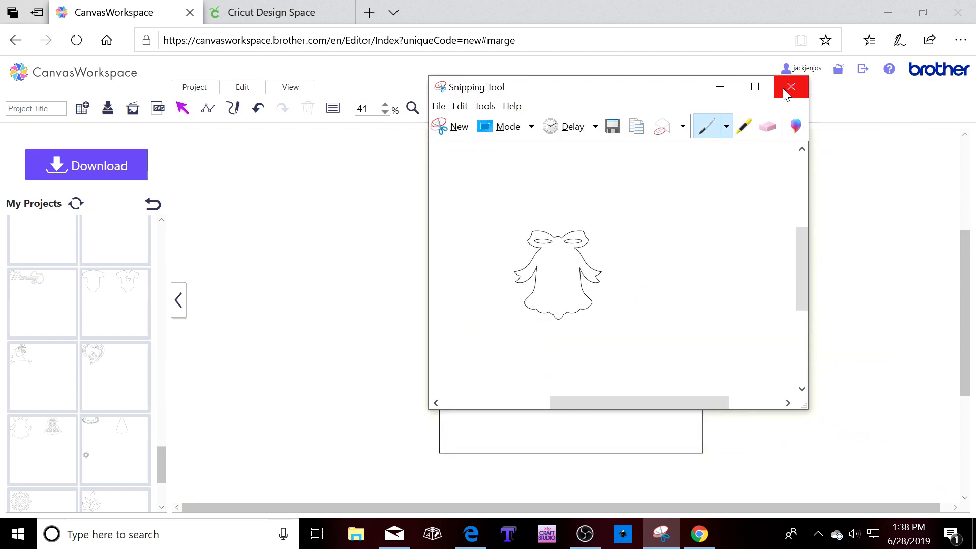
click(791, 86)
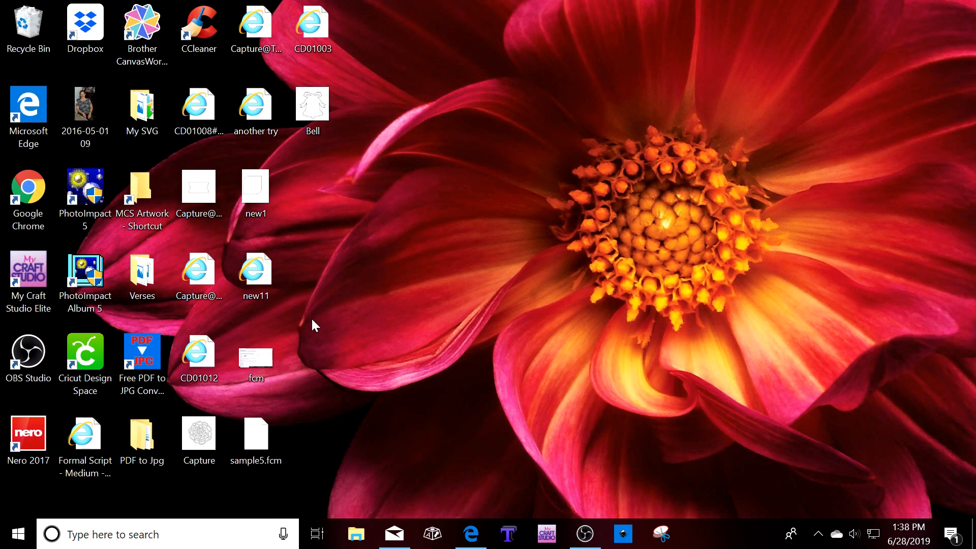
View the saved Bell picture in Photos and close it again.
click(199, 270)
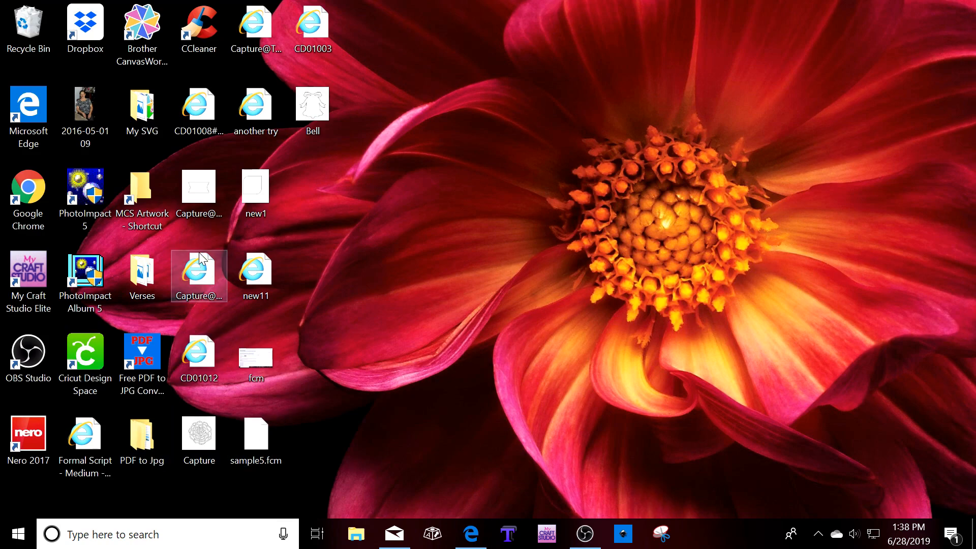
double_click(312, 107)
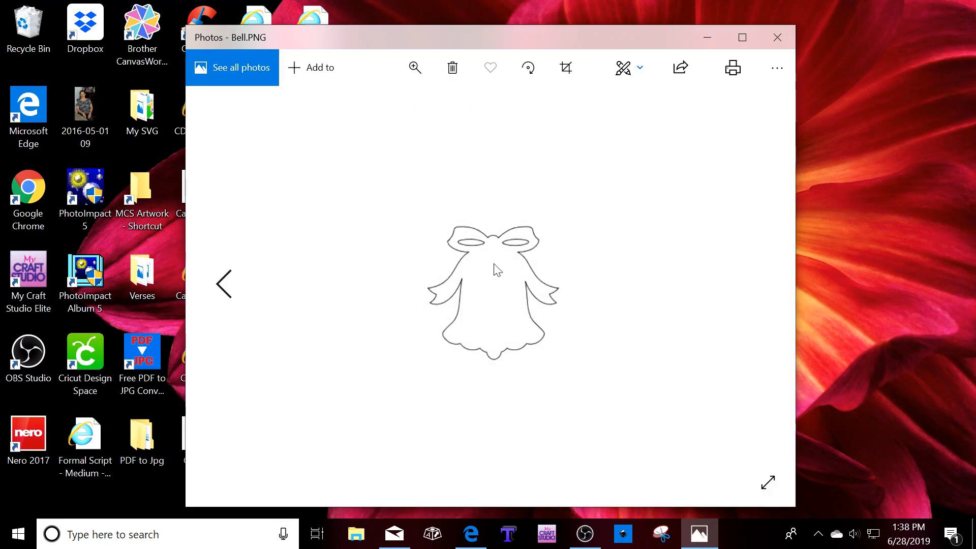
click(777, 38)
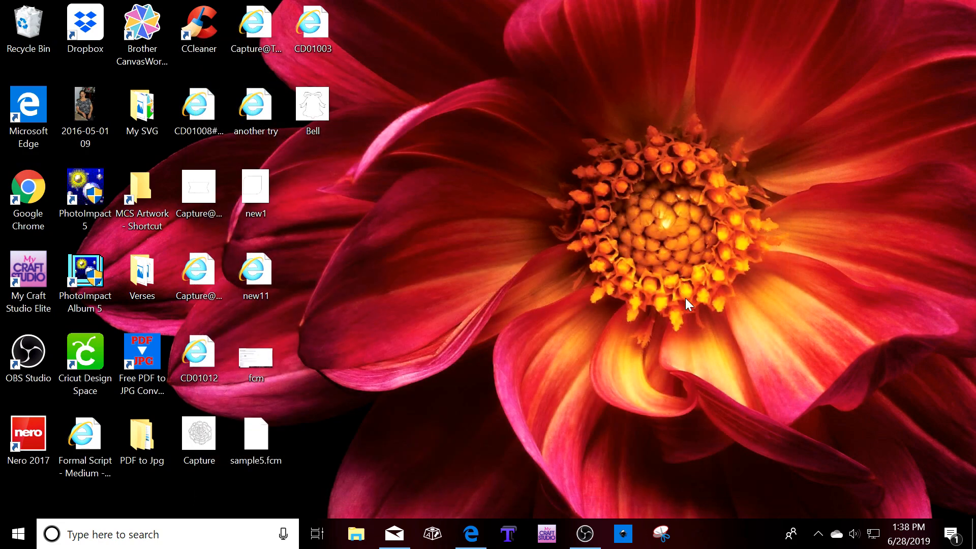
mouse_move(429, 337)
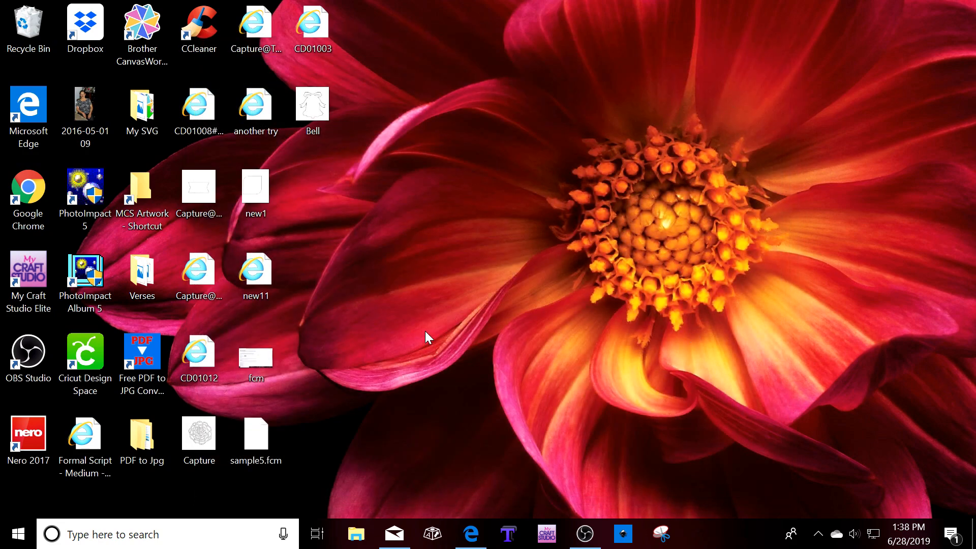
mouse_move(75, 434)
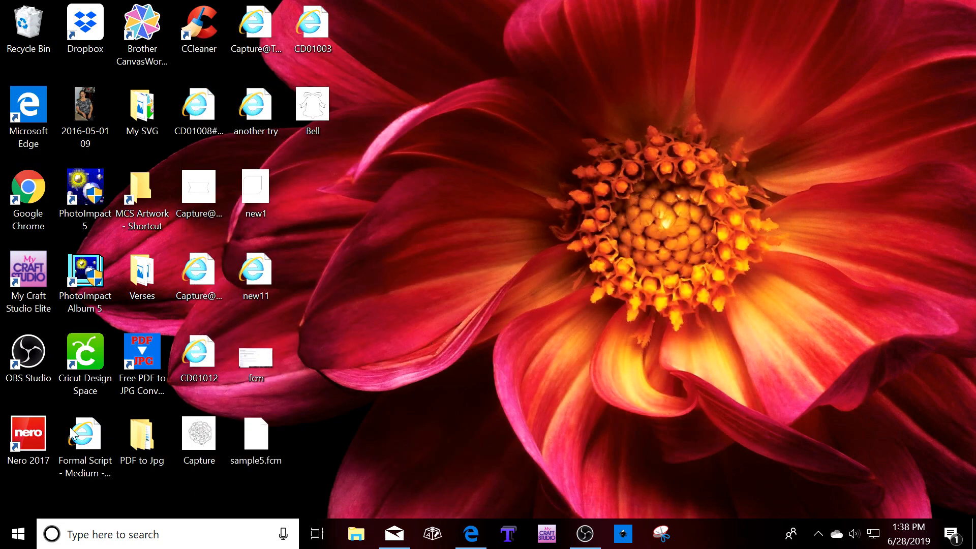
Launch Inkscape from the taskbar to a new blank document.
click(17, 534)
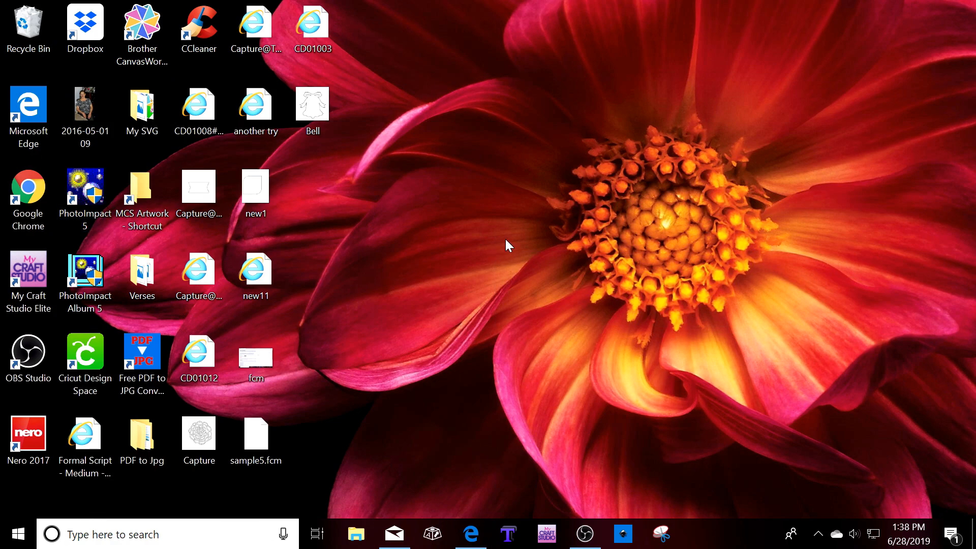
click(622, 534)
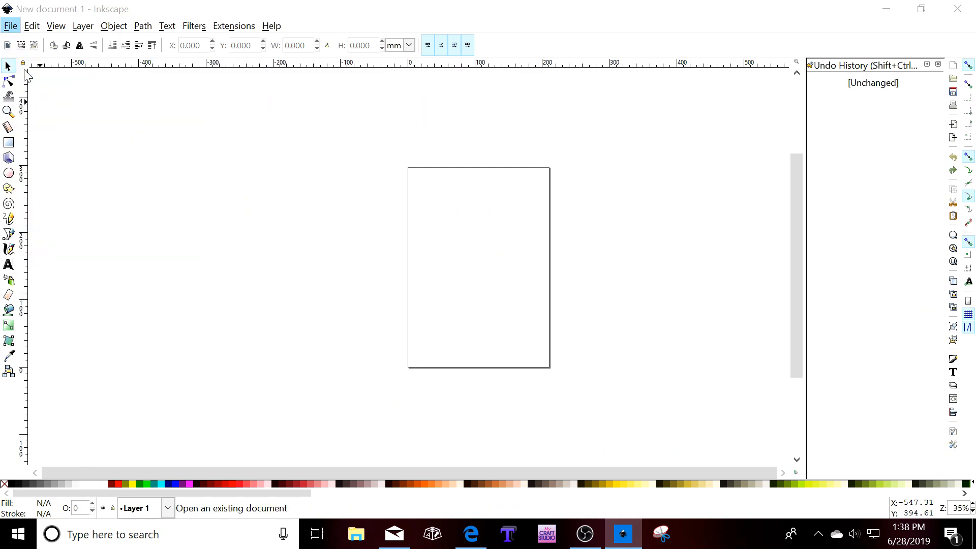
Open the Bell picture from the Desktop as an embedded image and maximize its window.
click(10, 26)
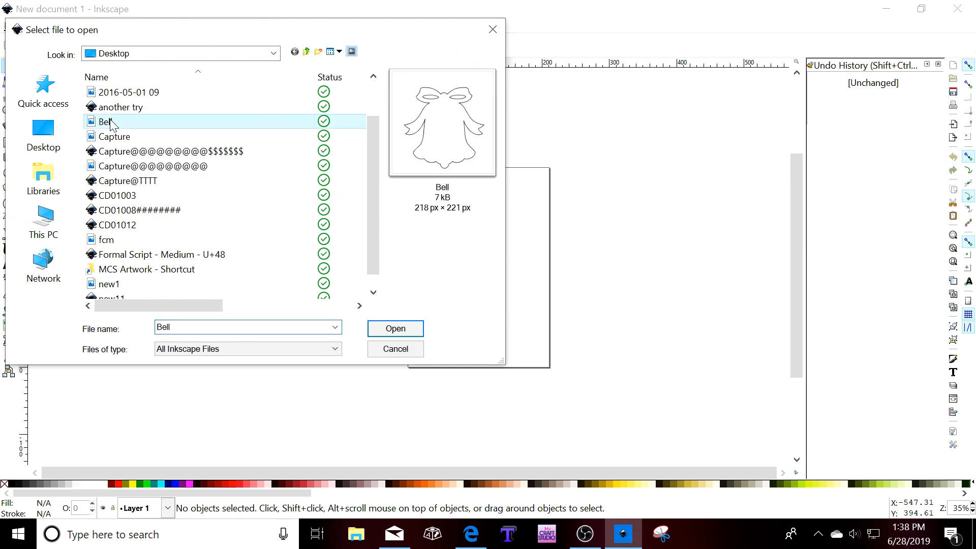
click(395, 329)
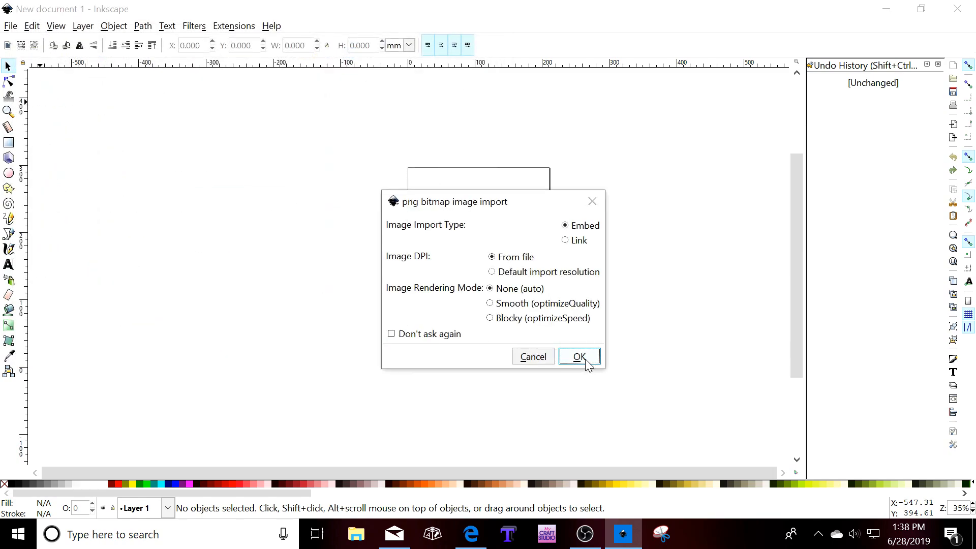
click(579, 356)
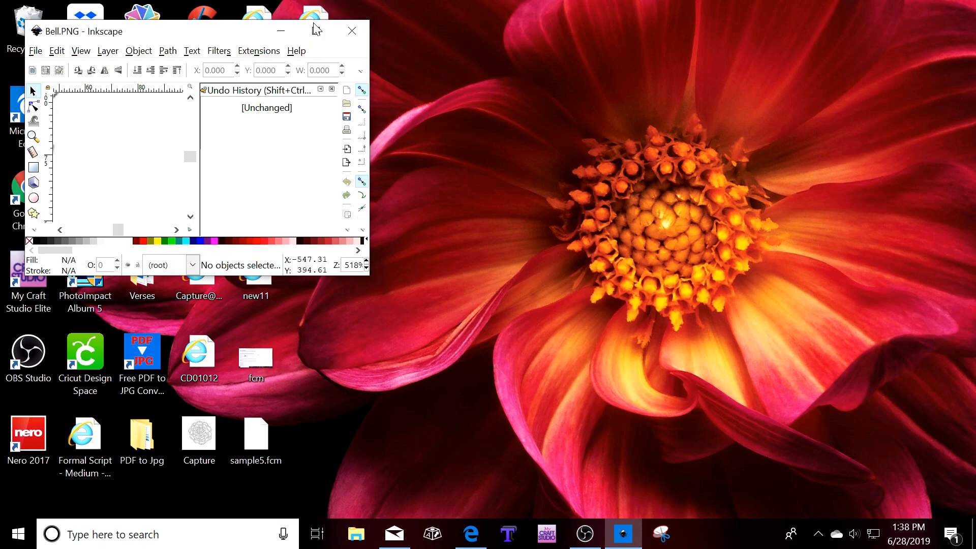
click(317, 30)
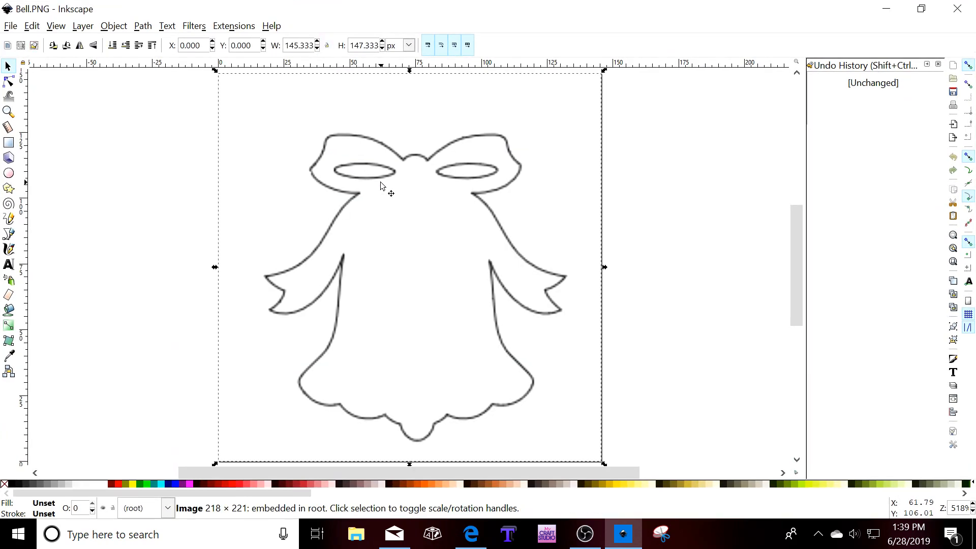
Nudge the bell picture right and bring up Path > Trace Bitmap for it.
drag(383, 187, 401, 184)
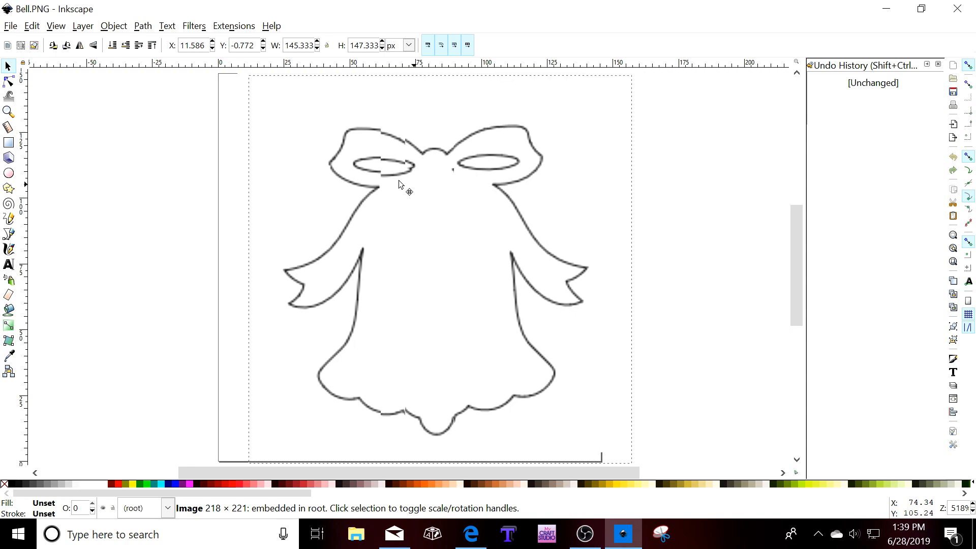
click(142, 25)
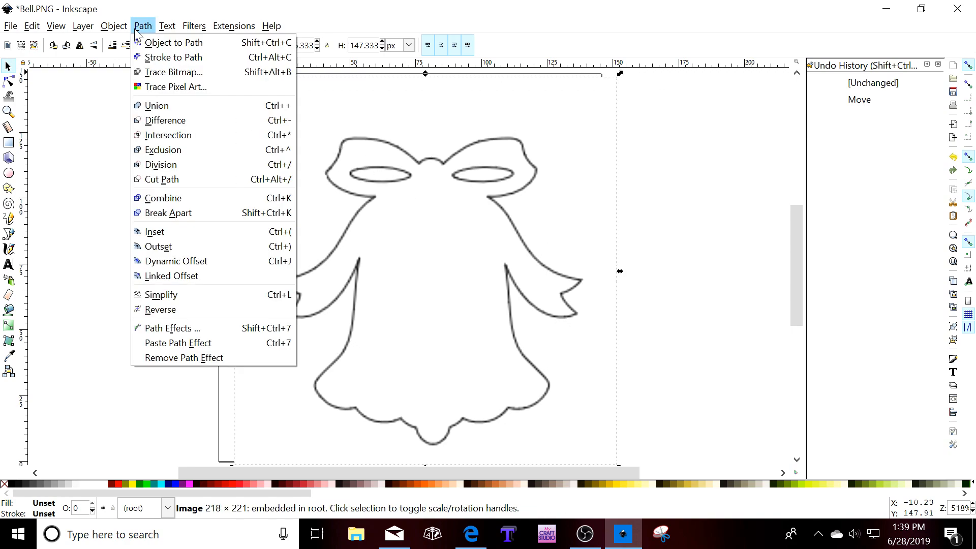
mouse_move(174, 72)
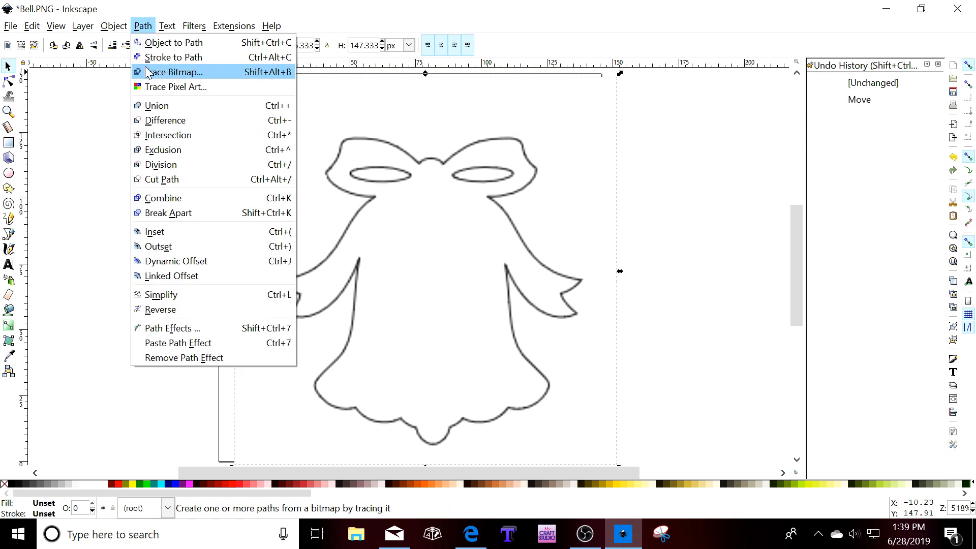
click(176, 71)
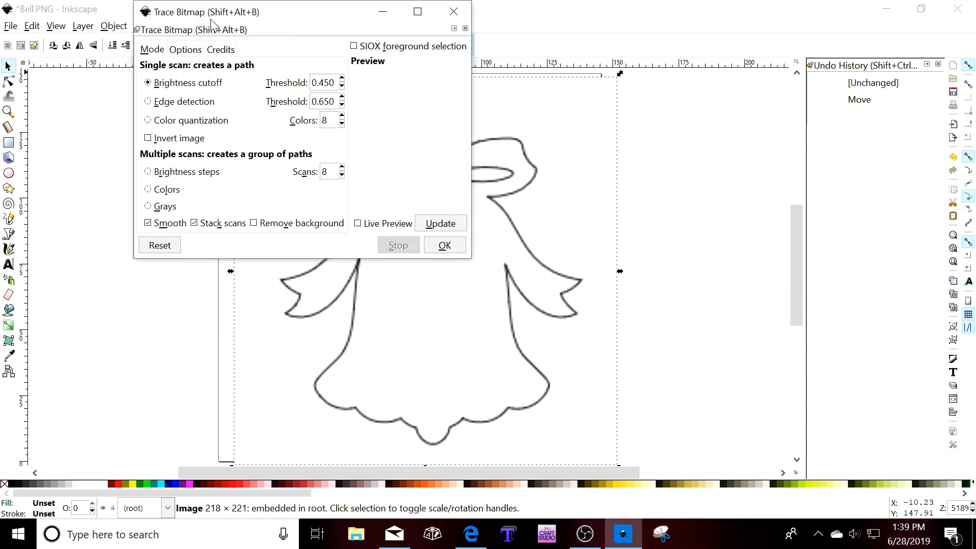
mouse_move(320, 42)
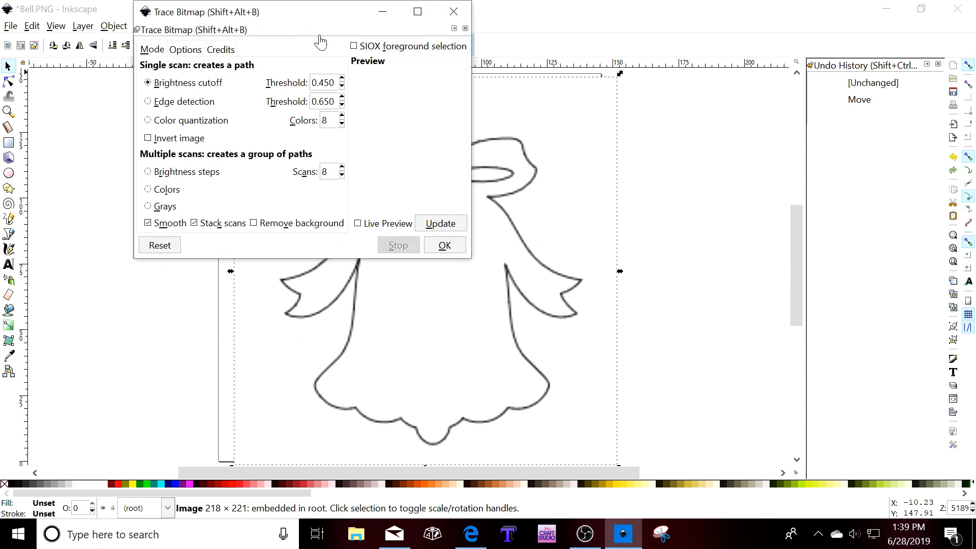
Set Trace Bitmap to 2 colours with Live Preview, try thresholds up to 0.520, then reset to 0.450.
click(342, 124)
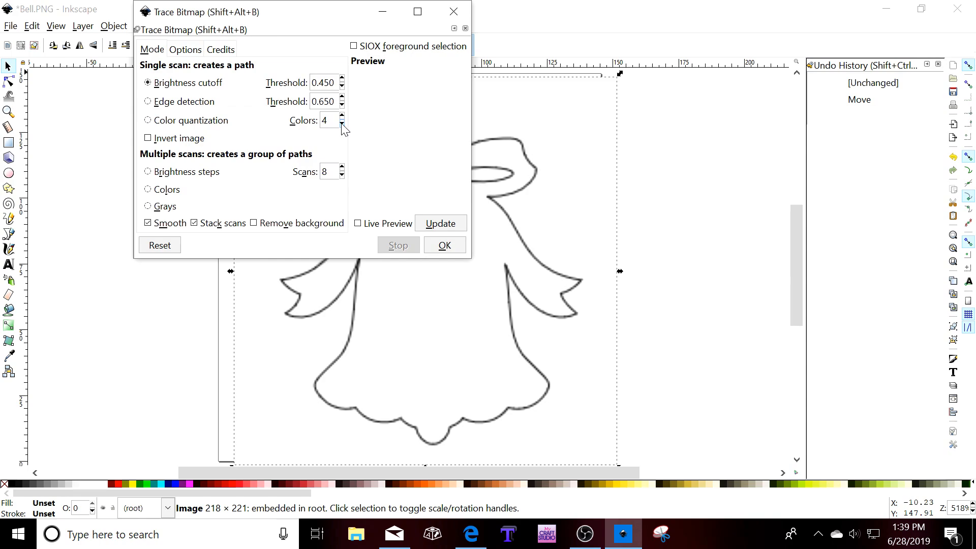
click(342, 124)
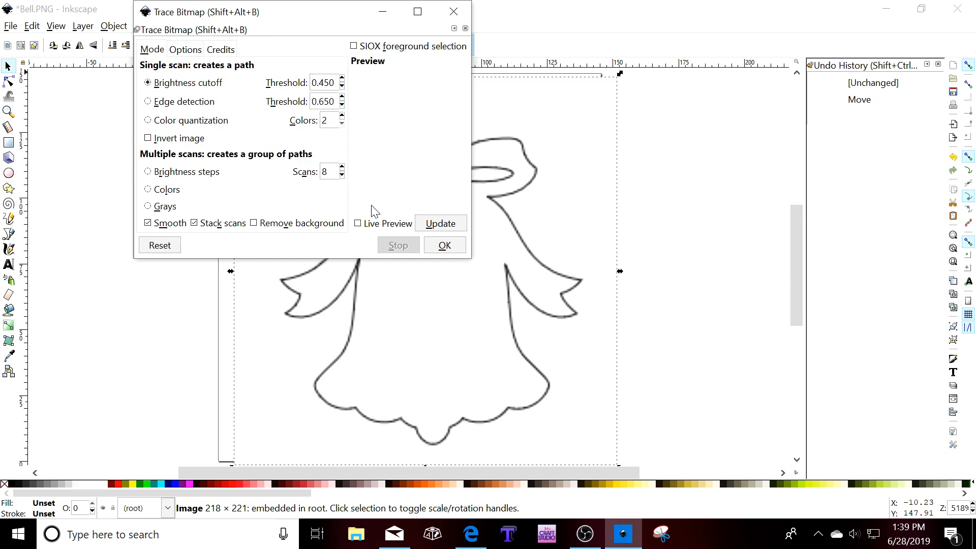
click(358, 222)
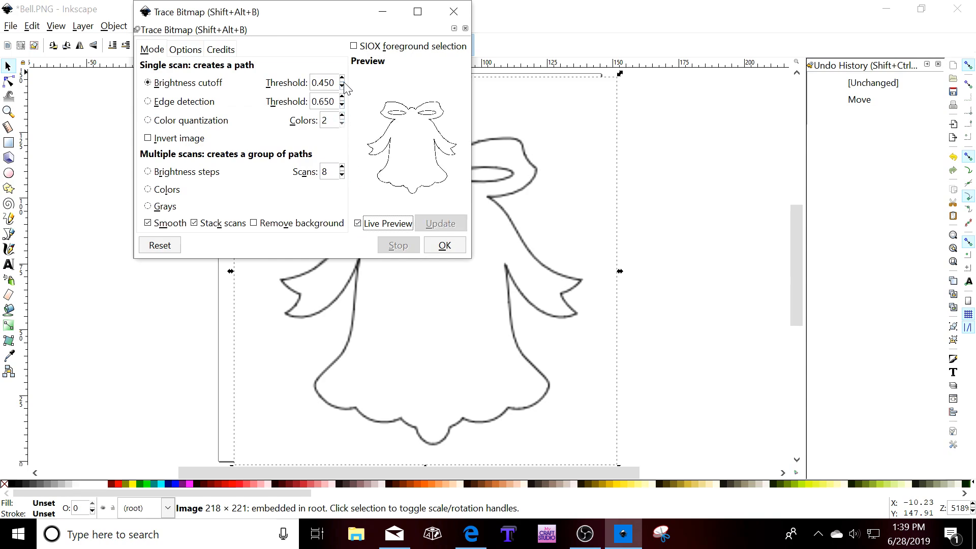
click(342, 80)
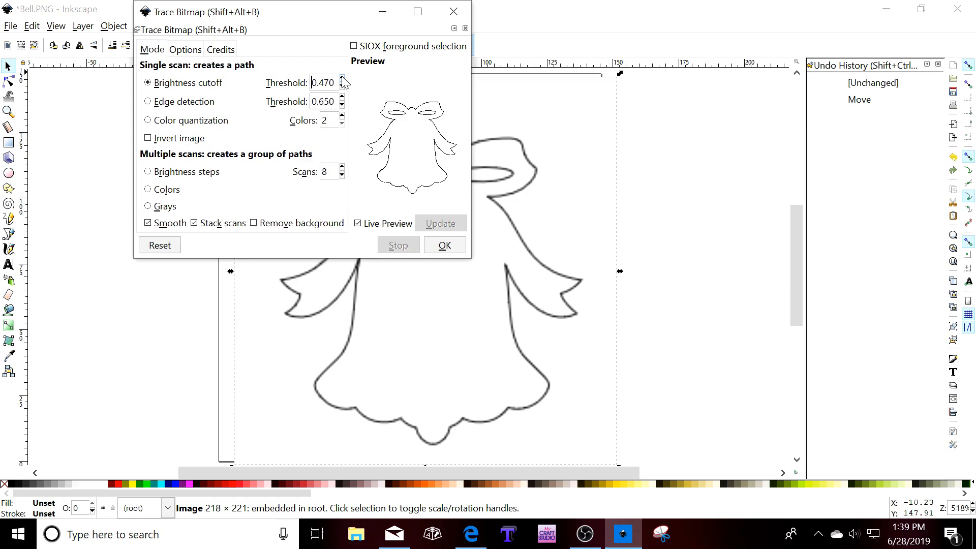
click(341, 79)
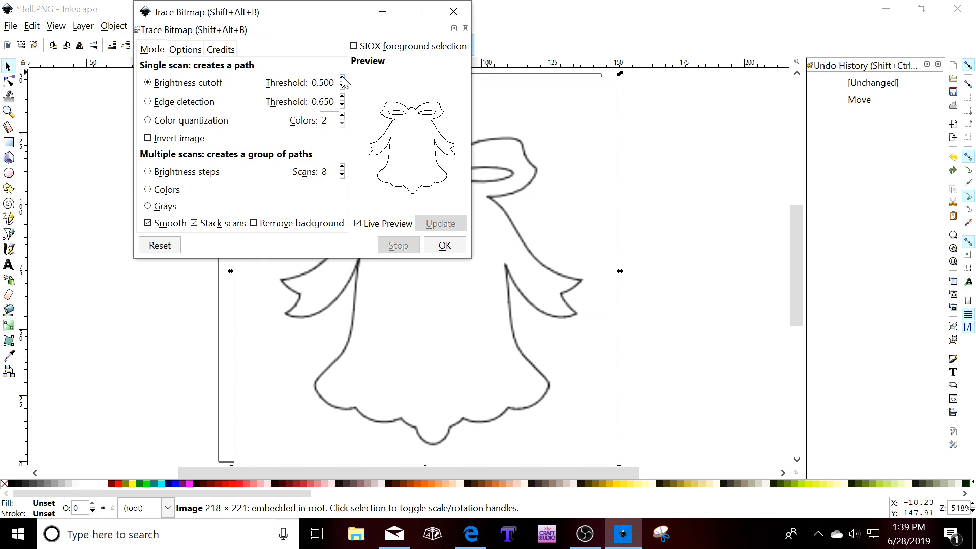
click(342, 79)
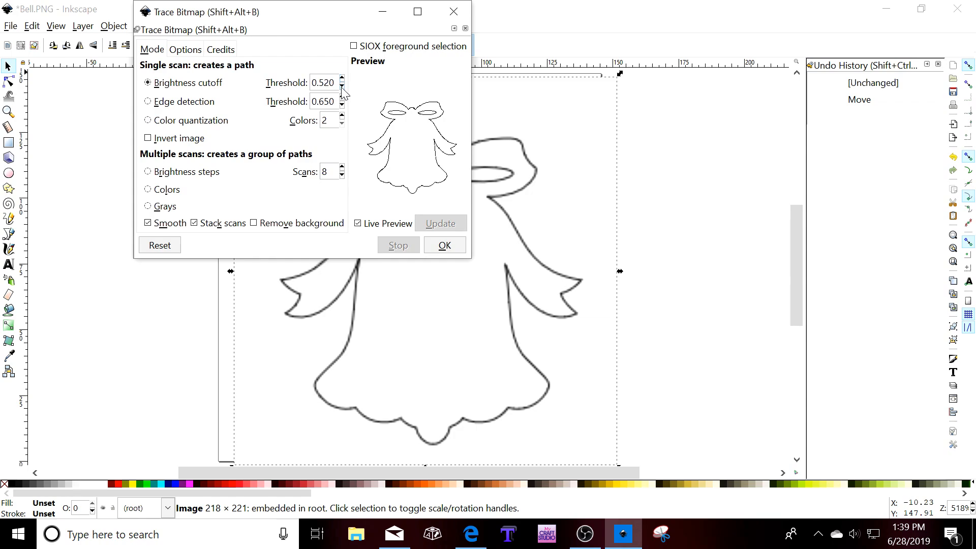
click(341, 86)
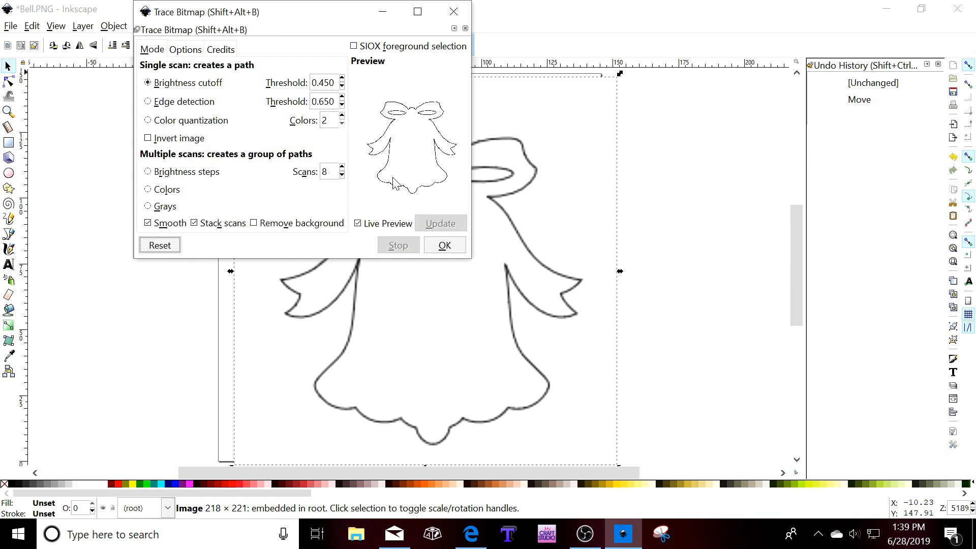
mouse_move(396, 159)
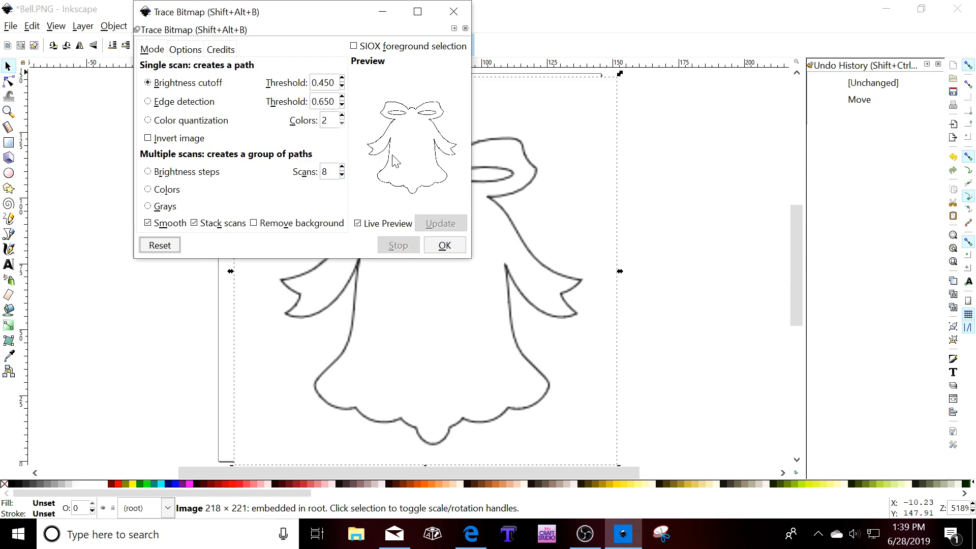
mouse_move(390, 164)
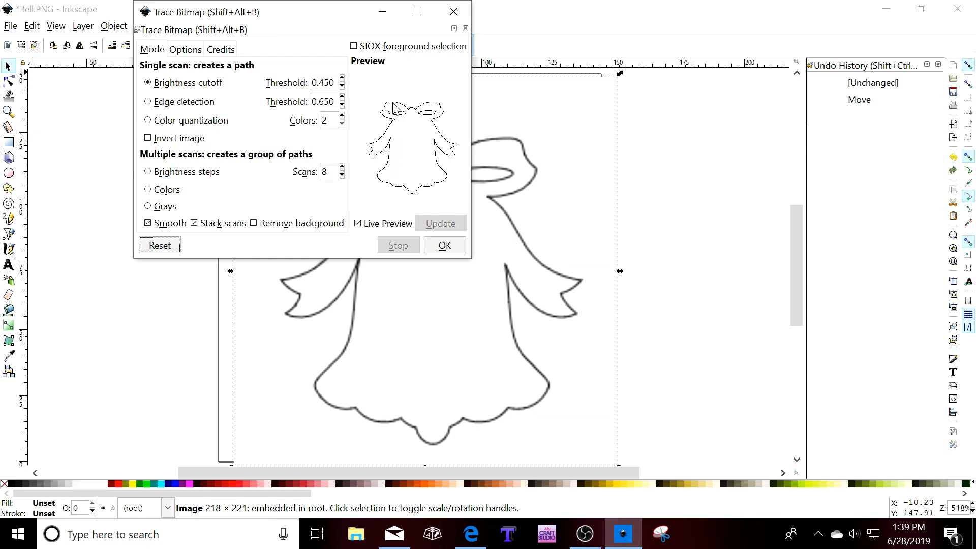
Raise the brightness cutoff threshold stepwise from 0.450 to 0.550 for solid outlines.
click(341, 79)
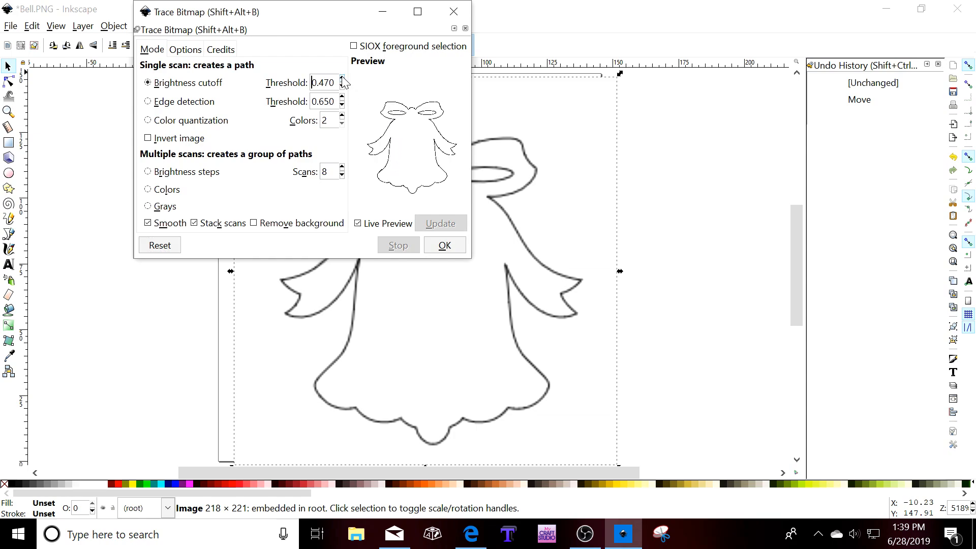
click(341, 79)
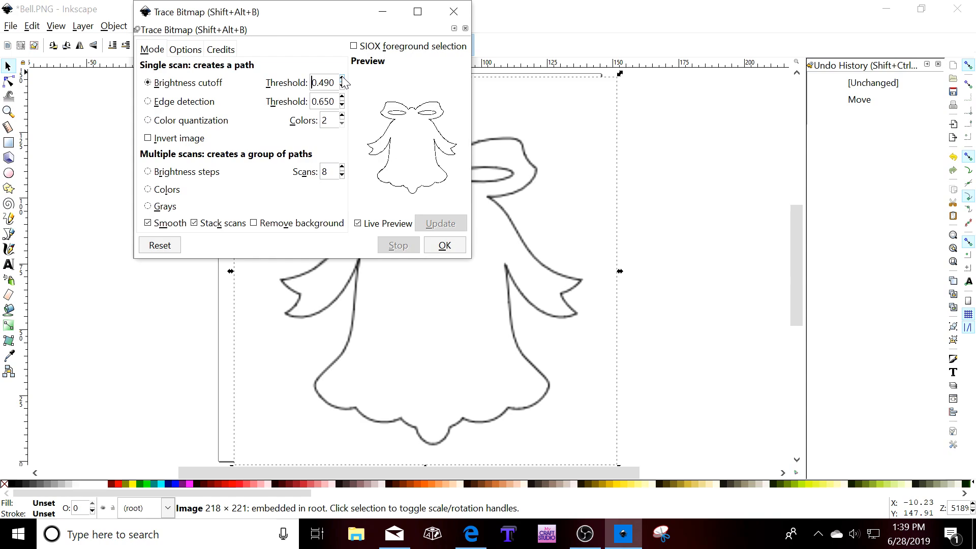
click(342, 79)
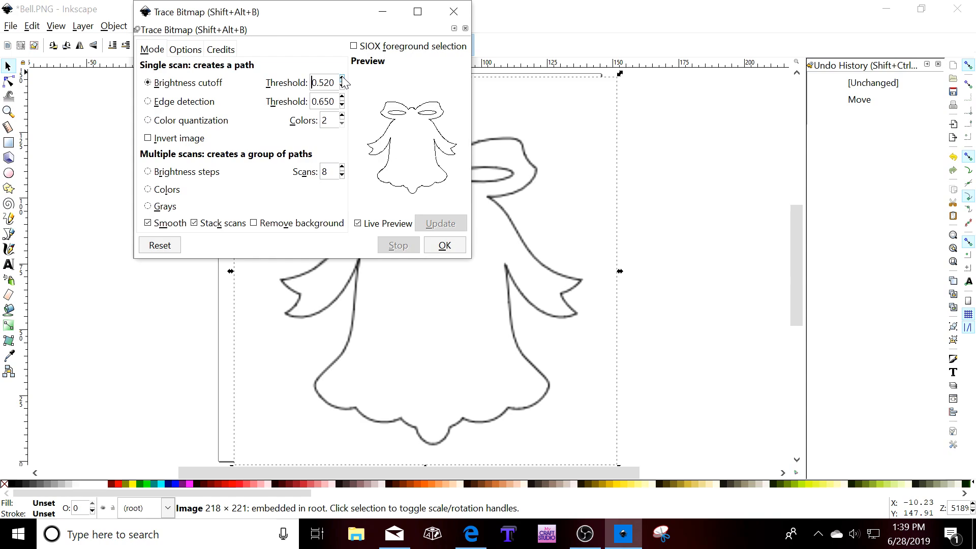
click(342, 79)
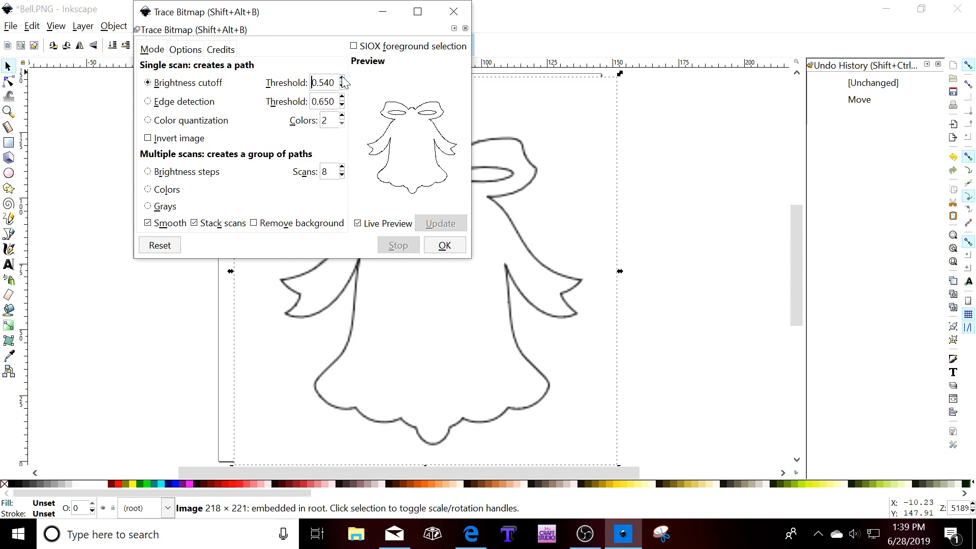
click(342, 80)
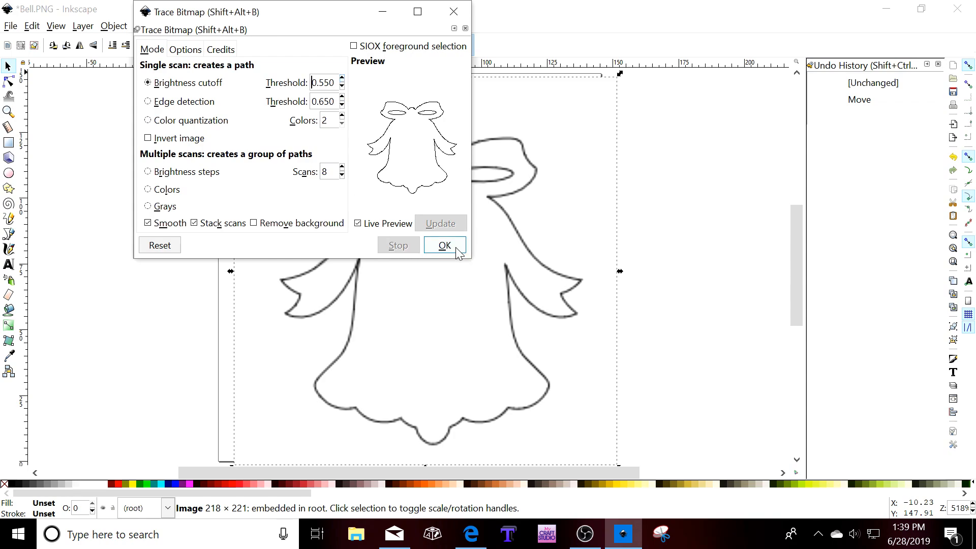
Create the traced bell path, drag it off the bitmap, and delete the original picture.
click(443, 245)
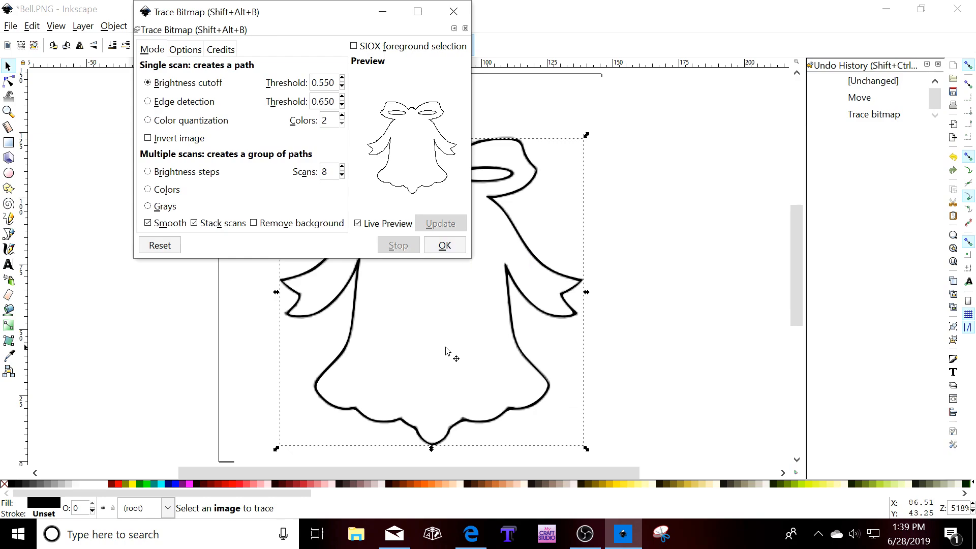
drag(446, 352, 529, 361)
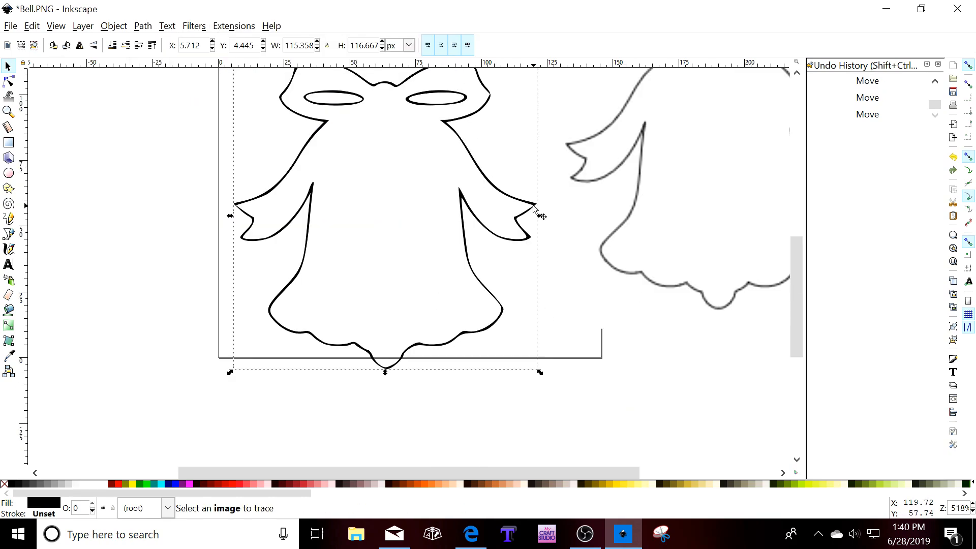
right_click(536, 214)
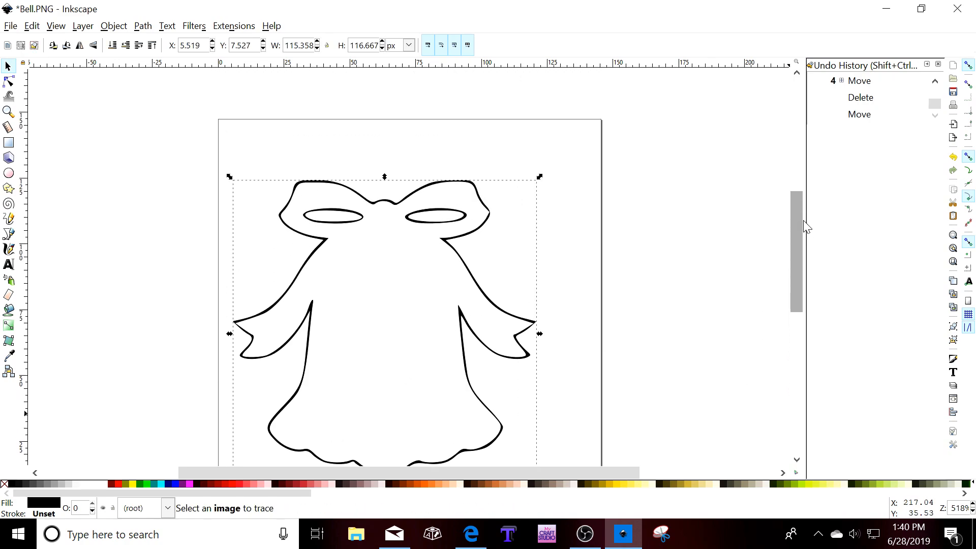
Save the traced bell to the Desktop as an Inkscape SVG named Bell.
click(10, 25)
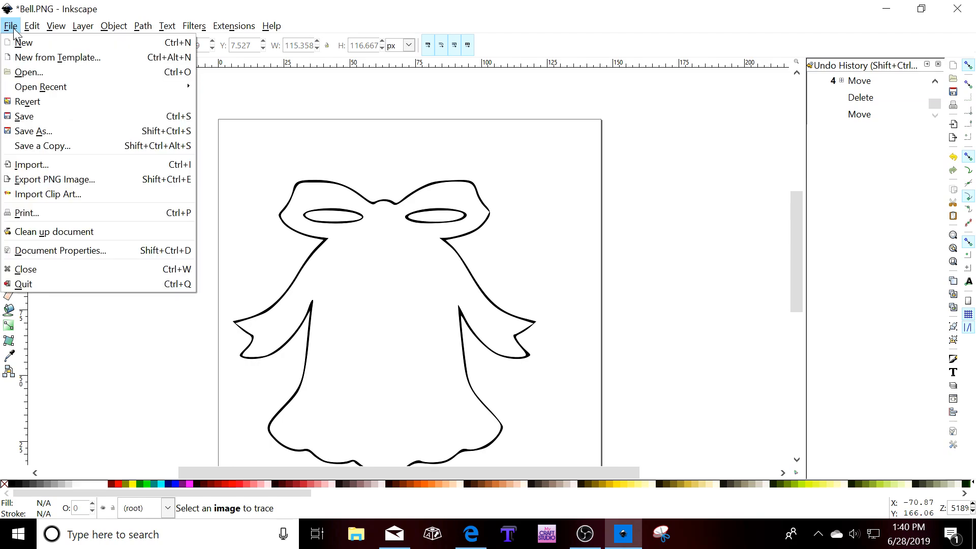
click(33, 131)
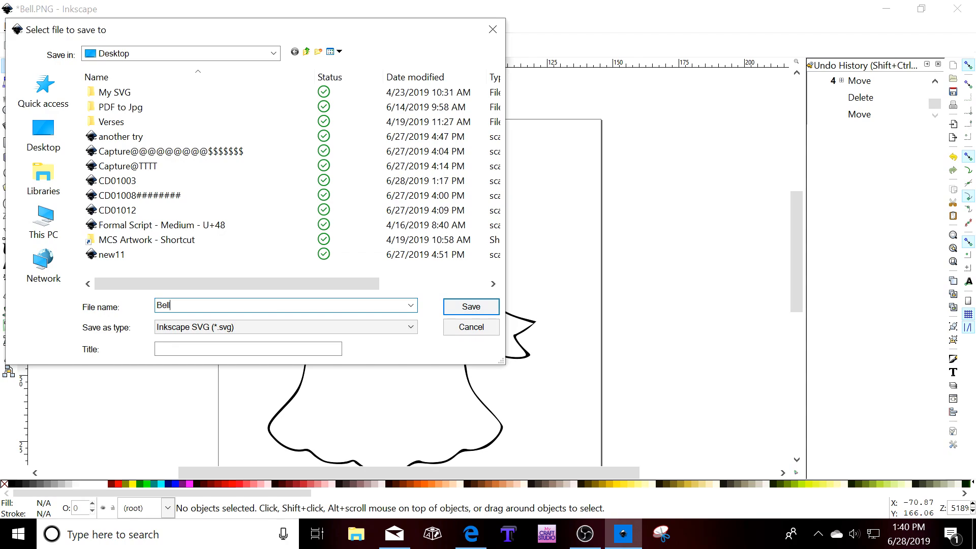
click(471, 306)
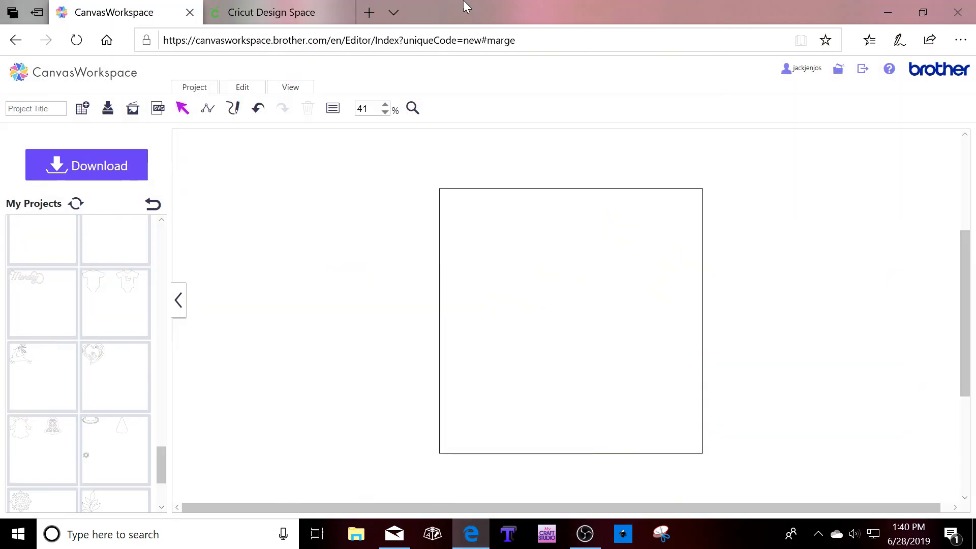
Upload the Bell2 SVG from the Desktop into Cricut Design Space and select it from recent uploads.
click(270, 12)
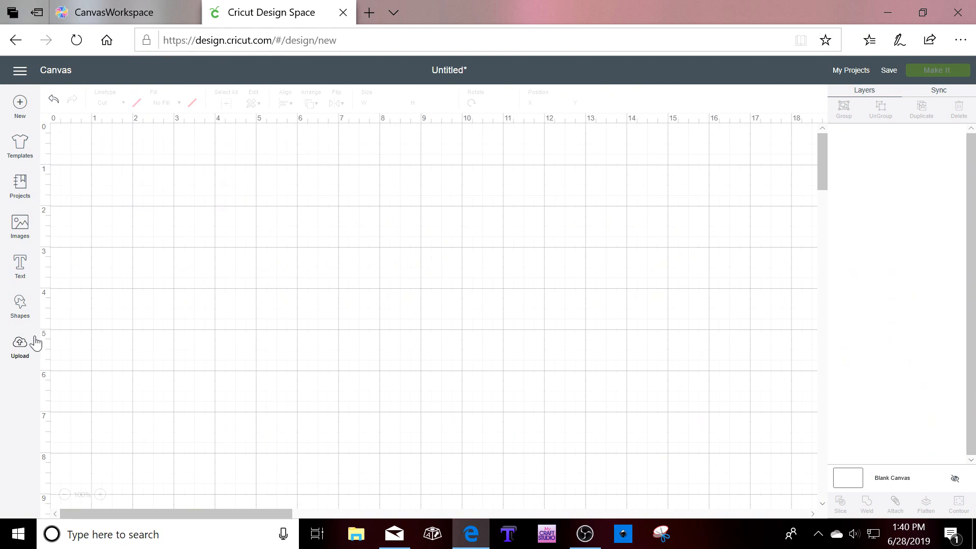
click(19, 345)
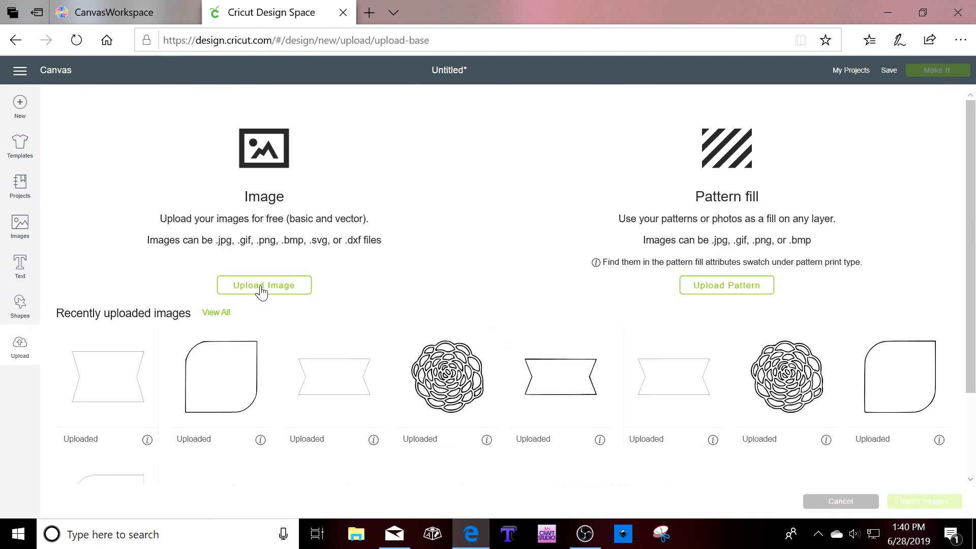
click(264, 285)
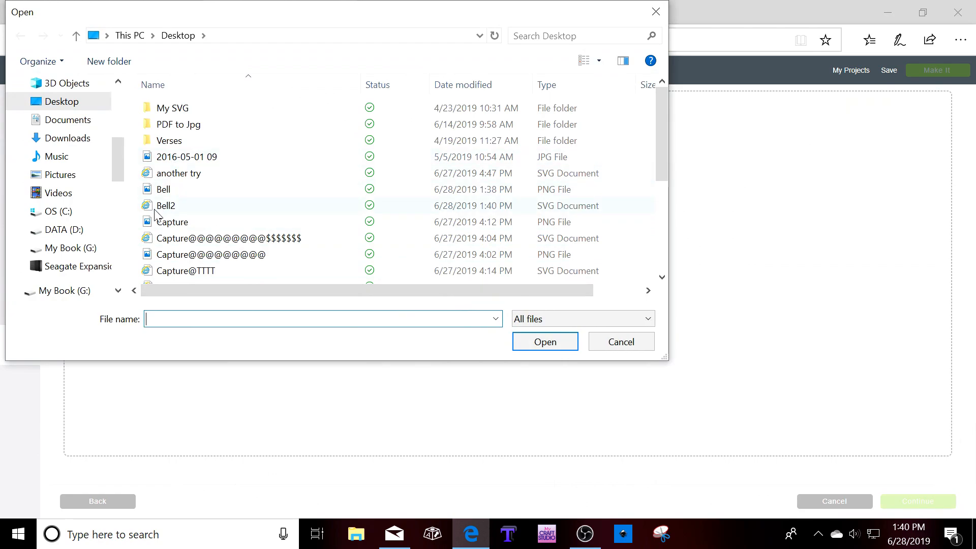
click(620, 341)
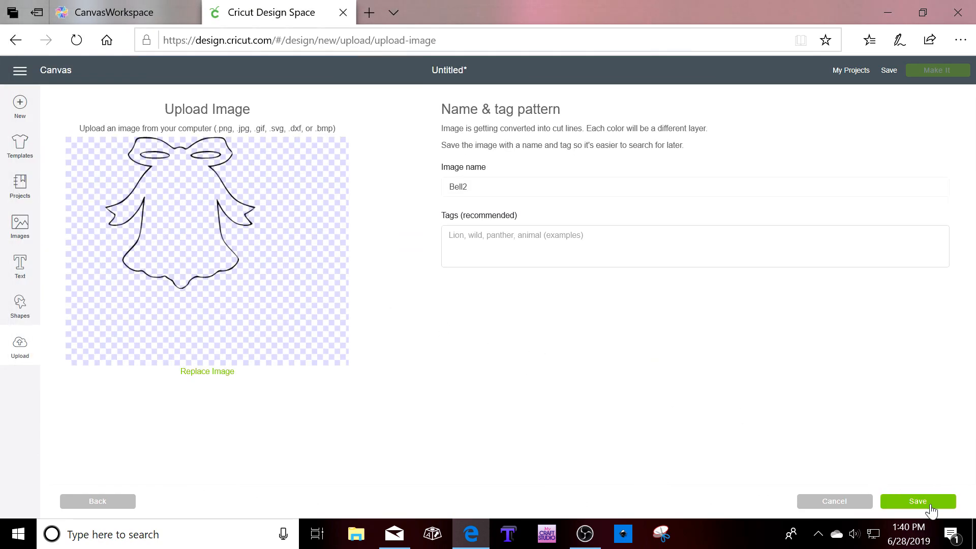
click(917, 502)
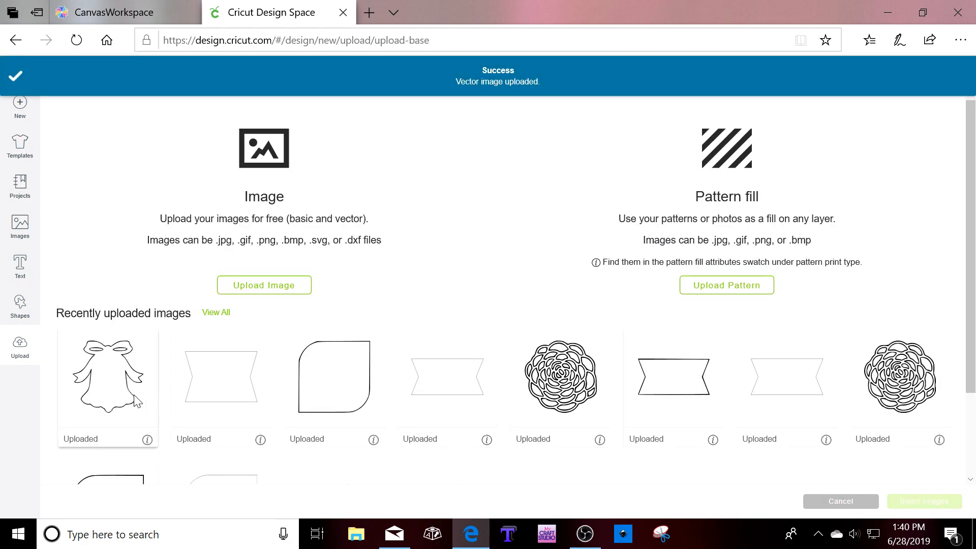
click(107, 376)
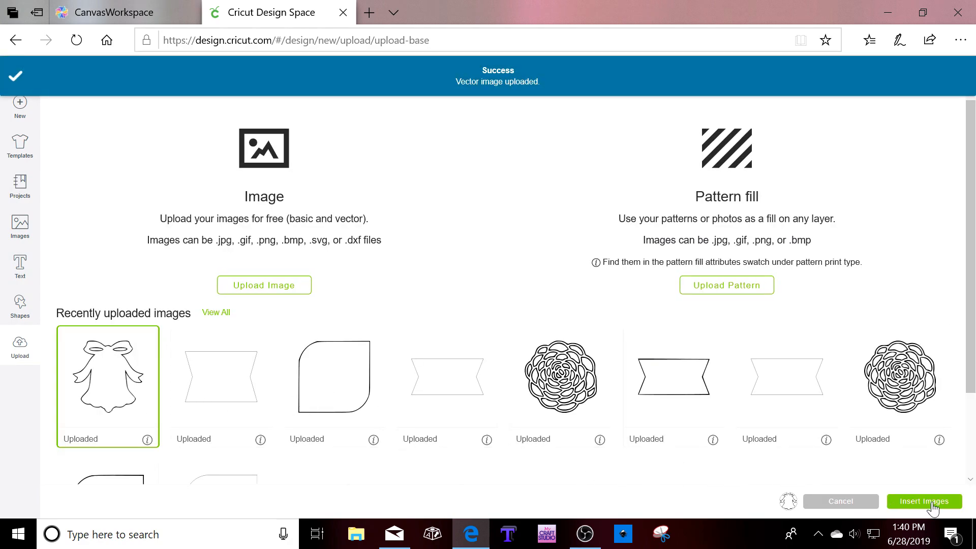
Insert the bell onto the canvas, centre it and enlarge it to about 5.3 inches.
click(924, 501)
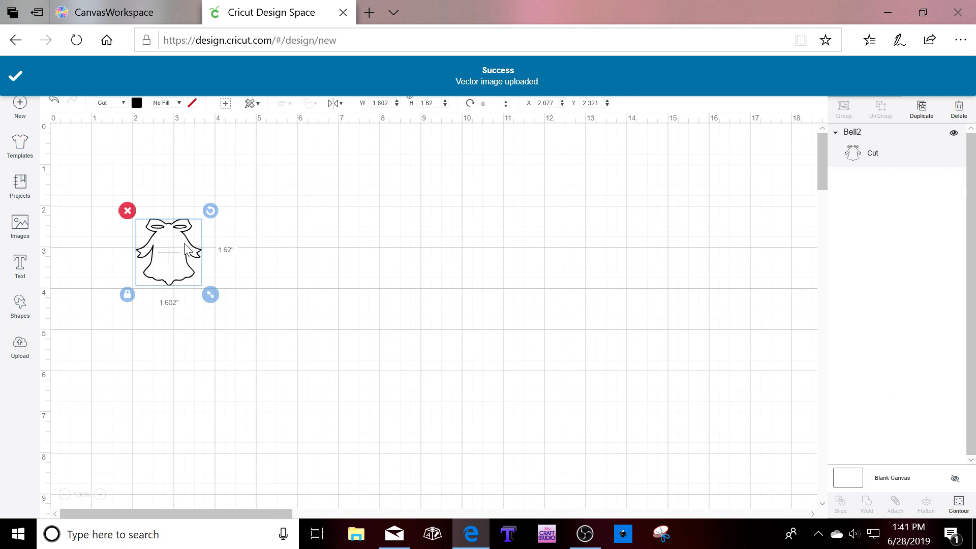
drag(168, 252, 366, 223)
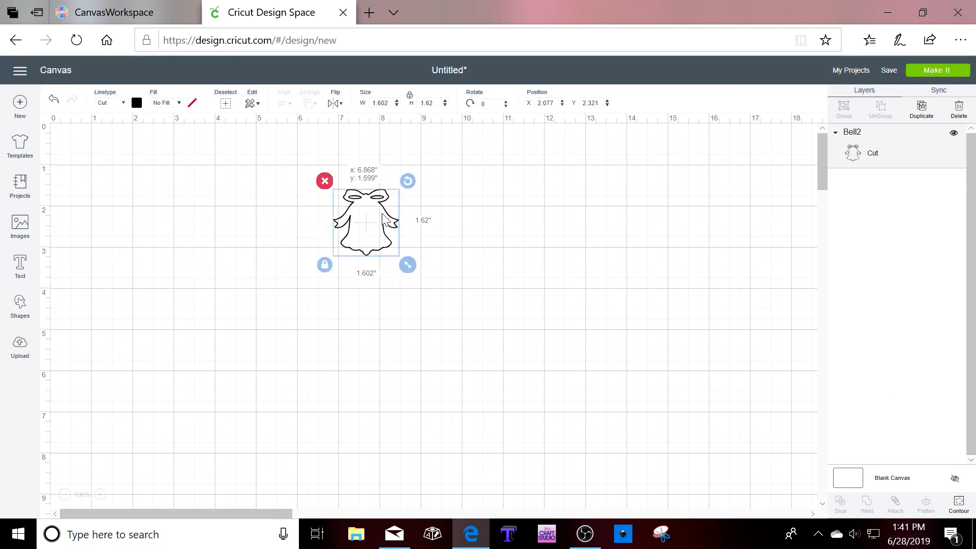
drag(406, 264, 437, 295)
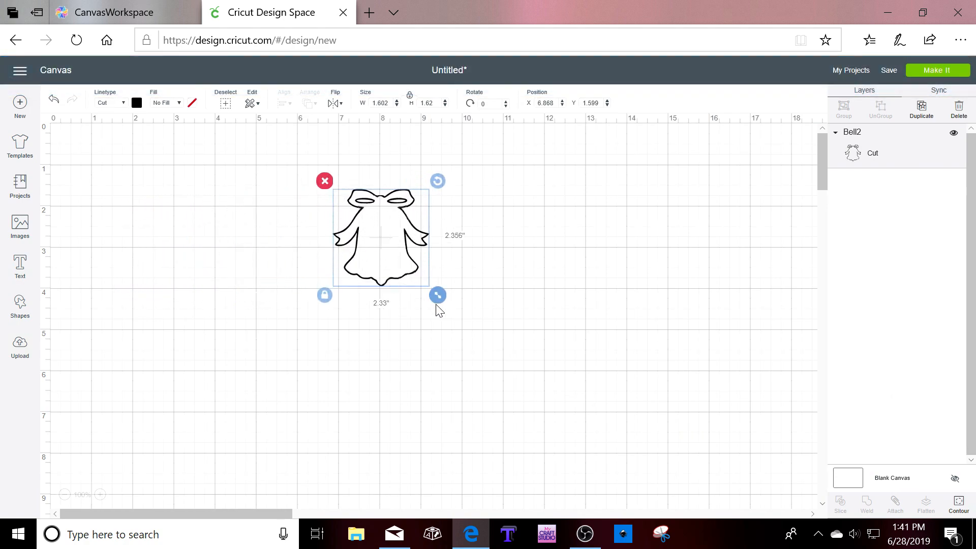
drag(437, 295, 559, 418)
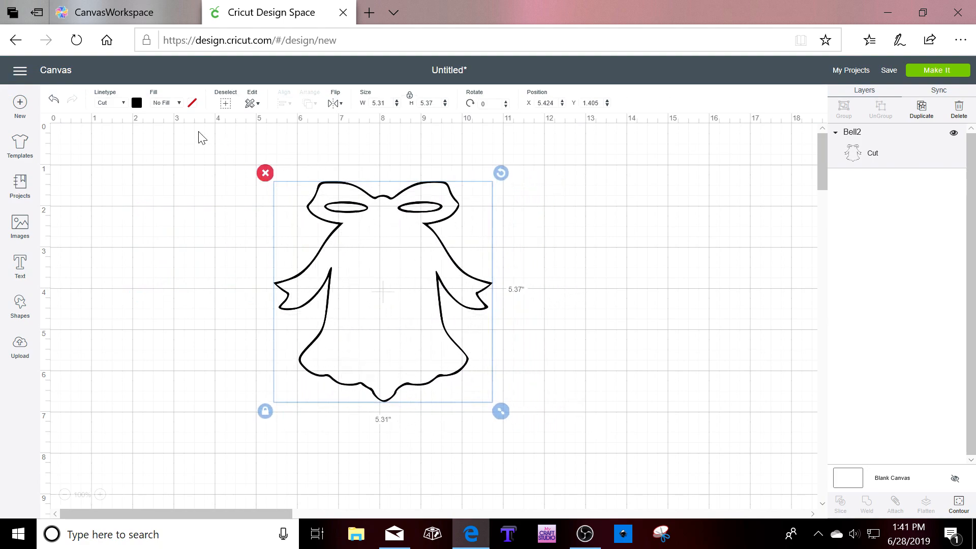
click(137, 103)
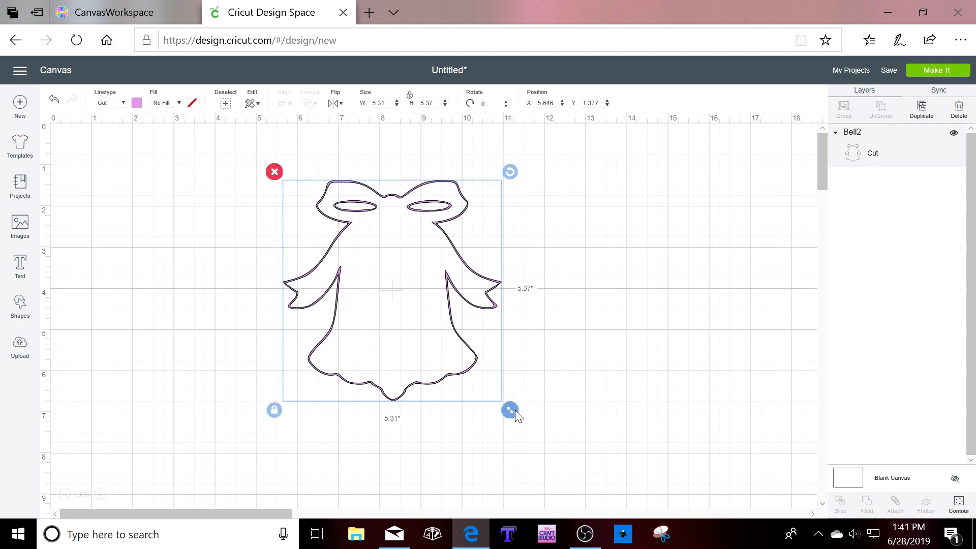
Adjust the bell's proportions and enlarge it to about 7.36 × 7.44 inches.
drag(510, 410, 494, 409)
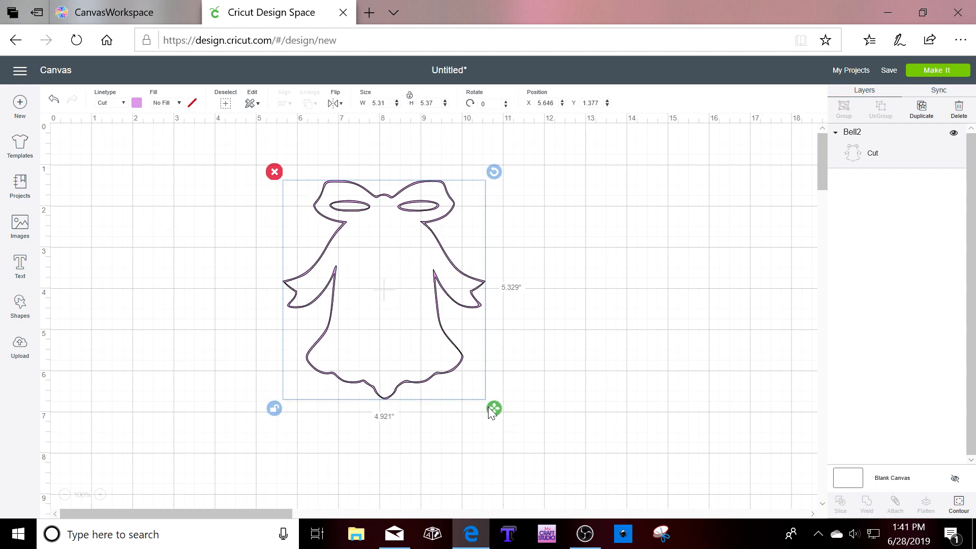
drag(494, 409, 387, 398)
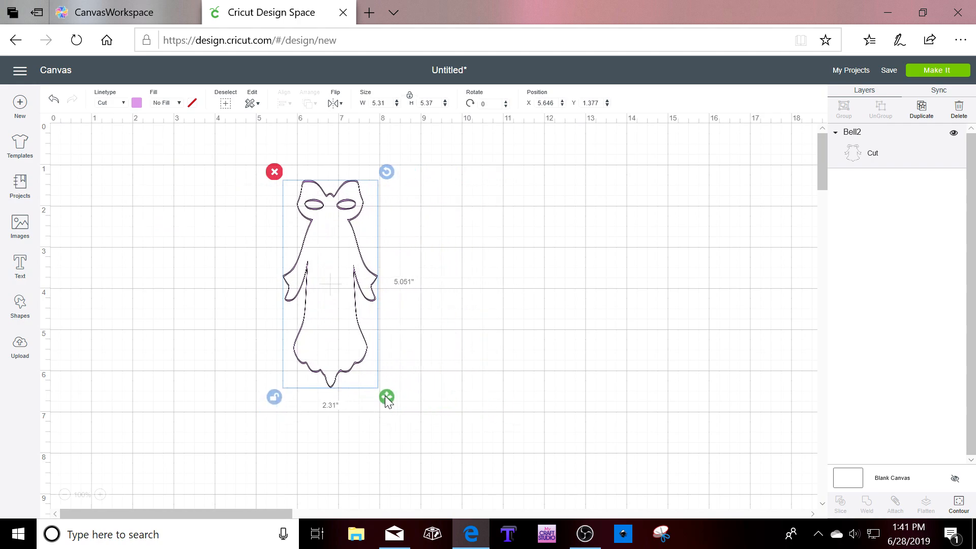
drag(386, 397, 398, 278)
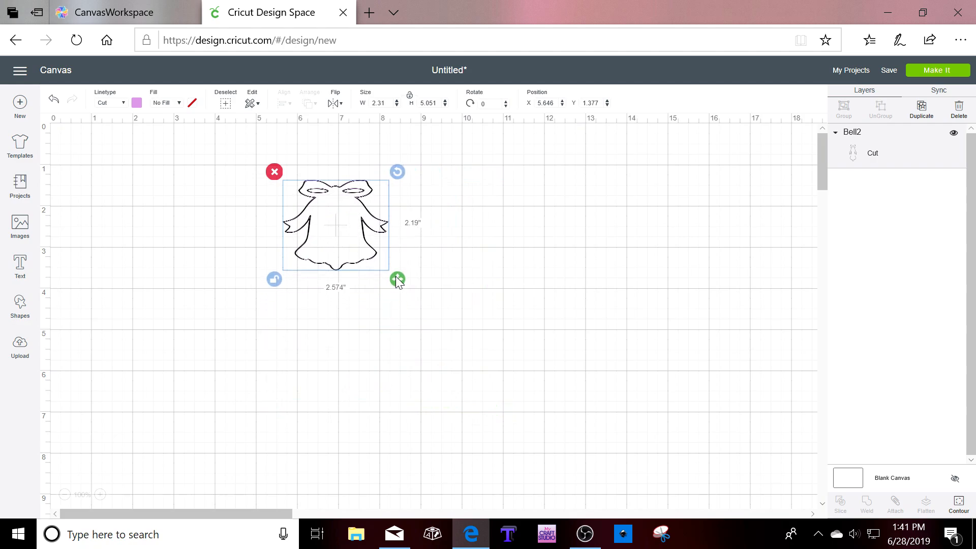
drag(399, 279, 570, 449)
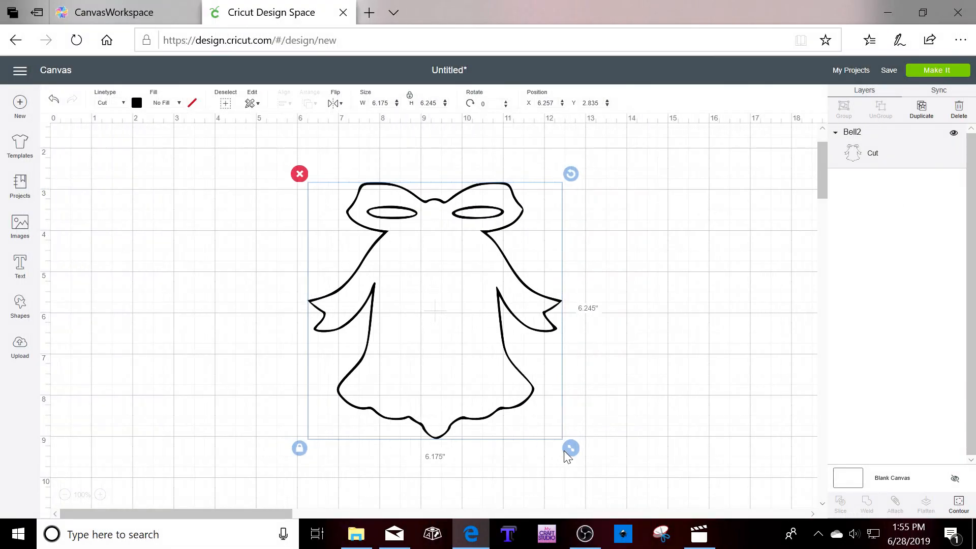
drag(569, 448, 619, 498)
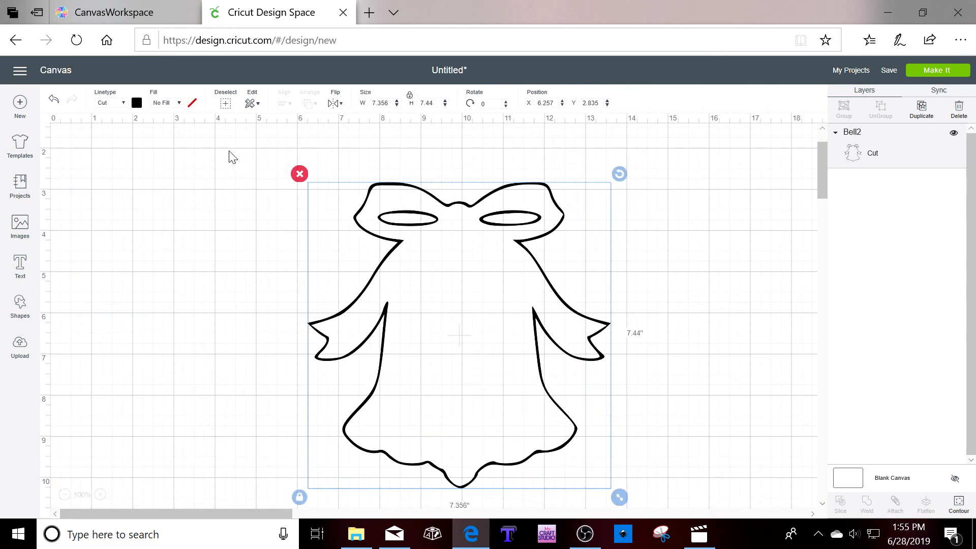
Change the bell's linetype colour from black to dark red.
click(136, 103)
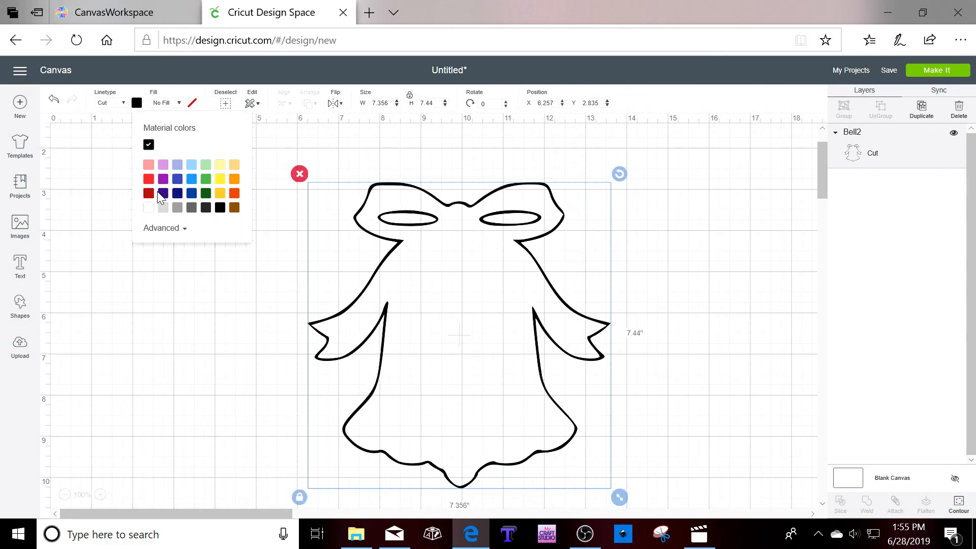
click(149, 193)
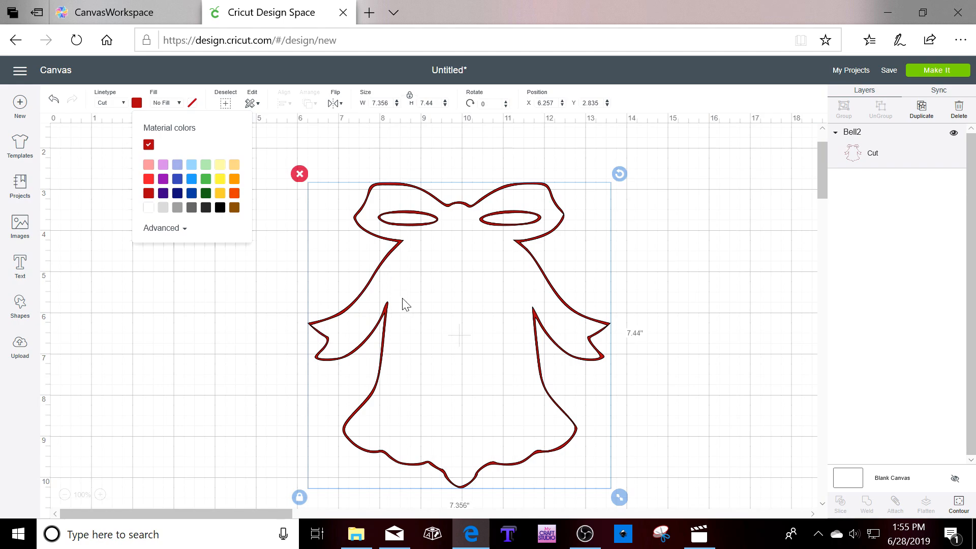
mouse_move(396, 254)
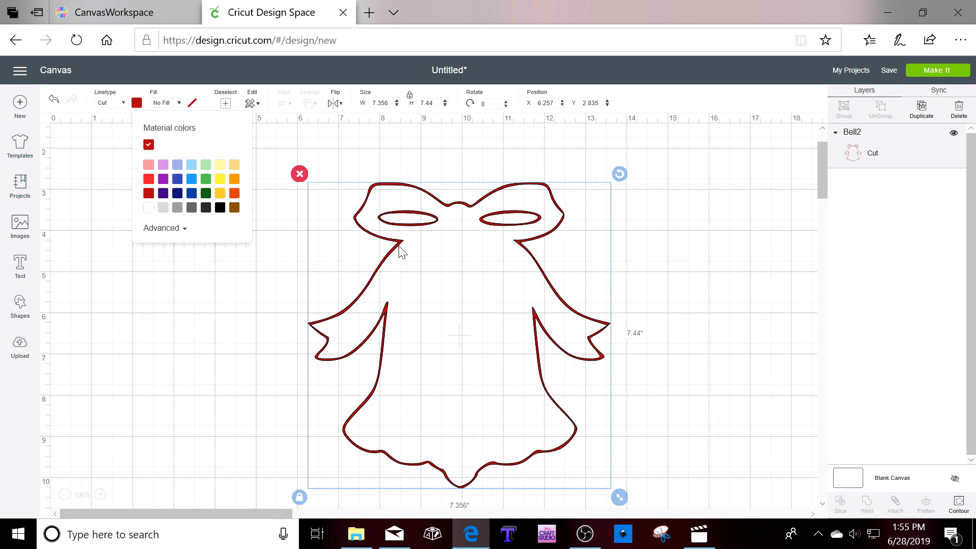
mouse_move(349, 311)
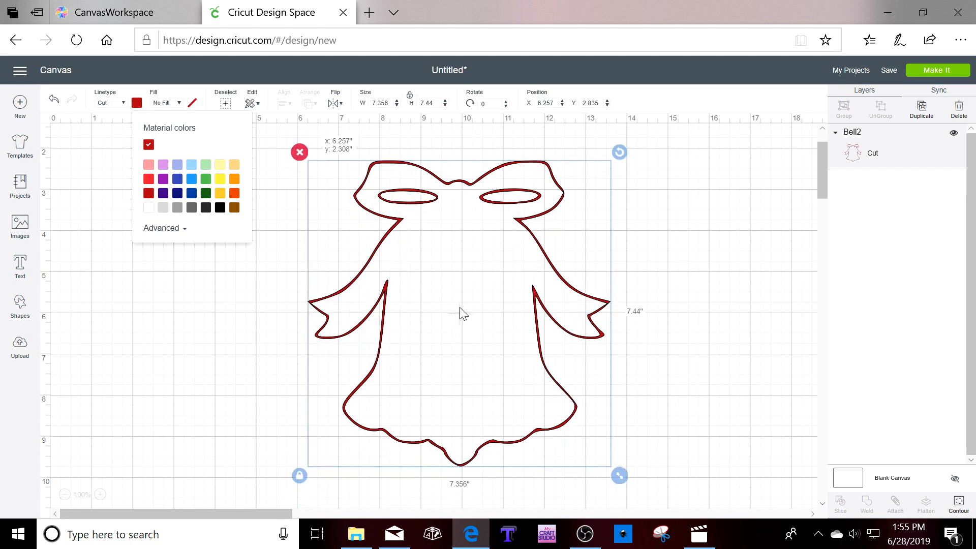
click(464, 293)
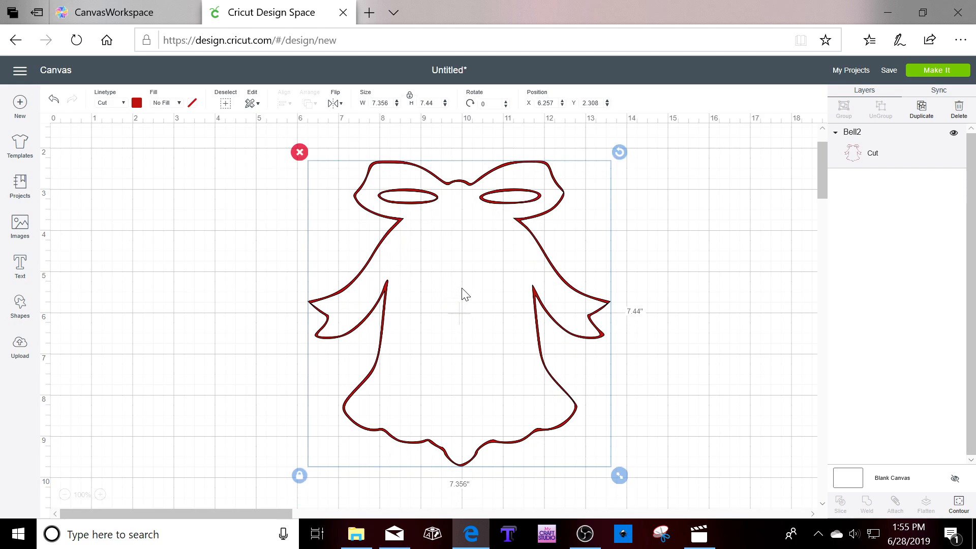
mouse_move(962, 504)
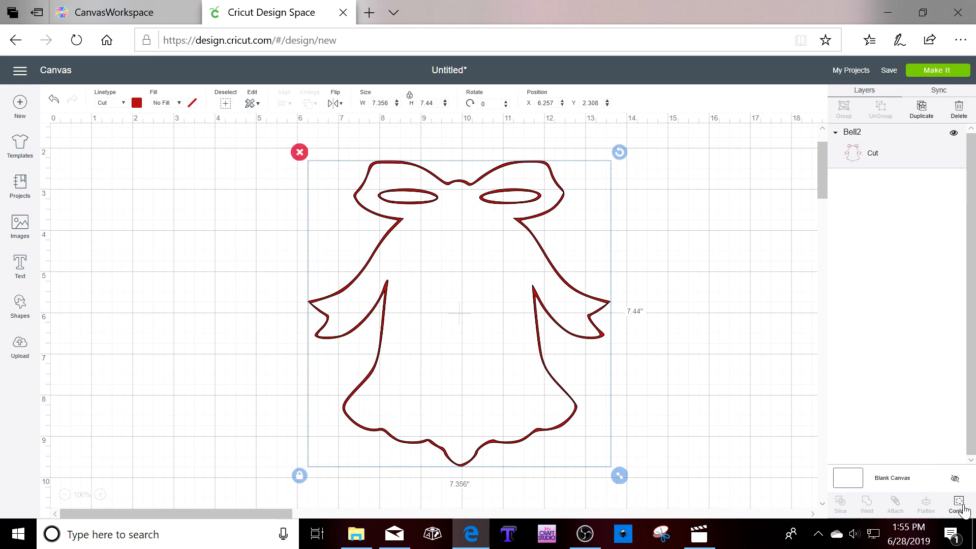
In Contour, zoom out to the whole bell and hide the extra contour, leaving one solid red shape.
click(958, 504)
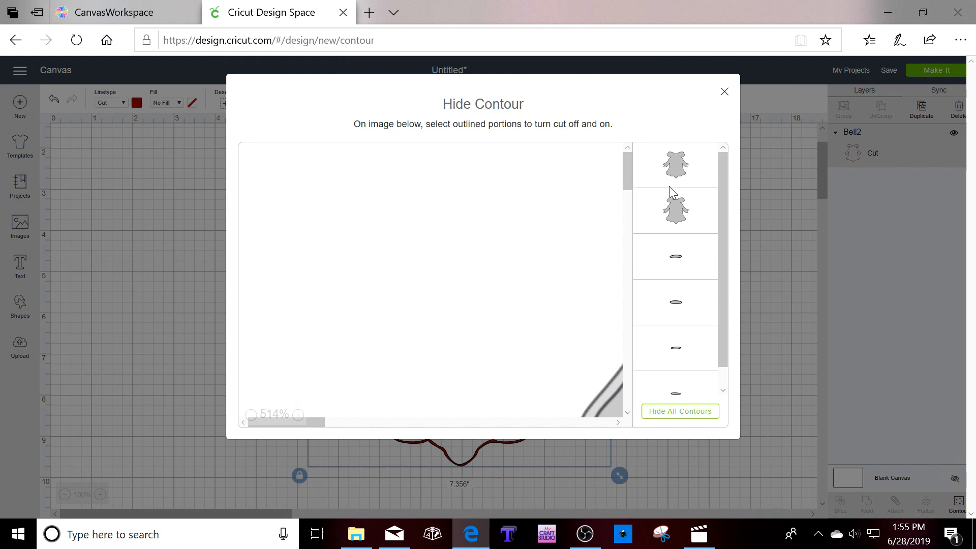
click(252, 414)
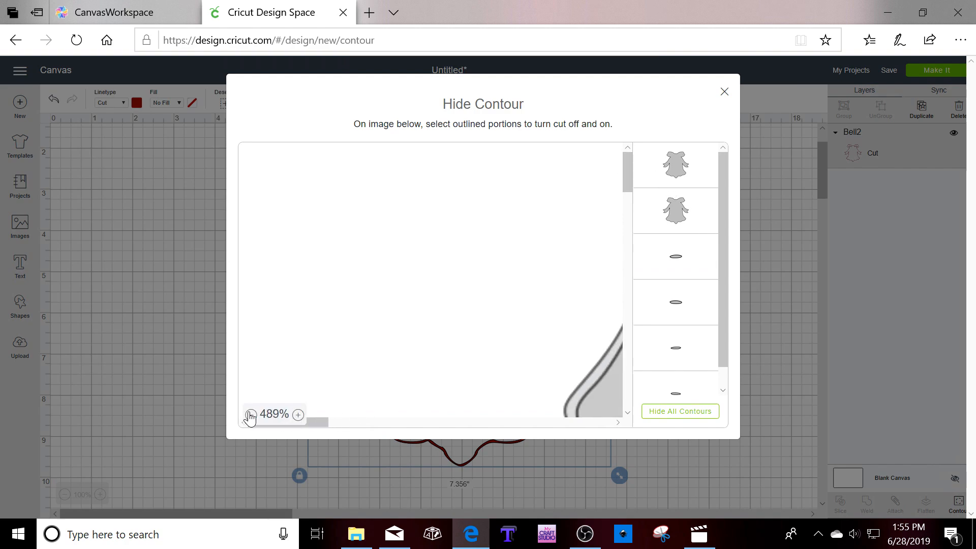
click(251, 415)
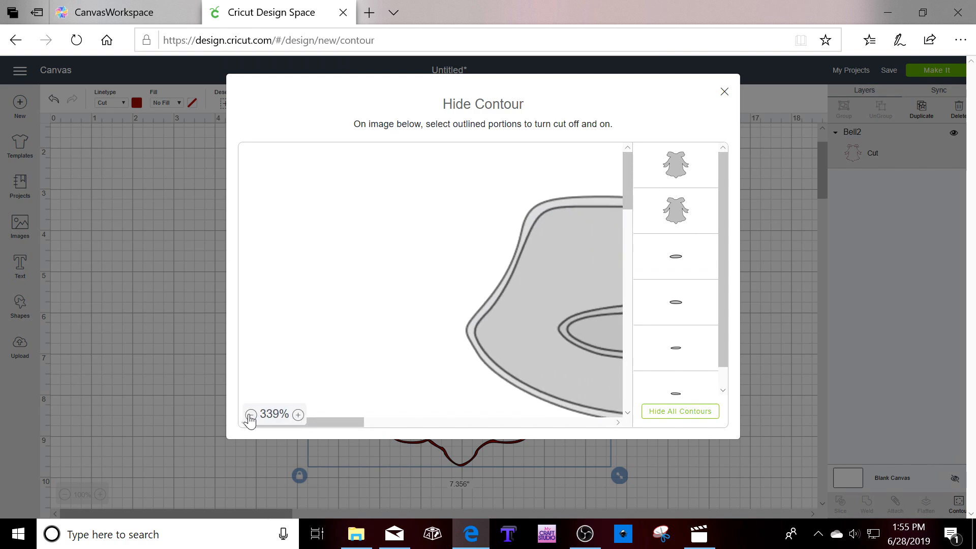
click(252, 415)
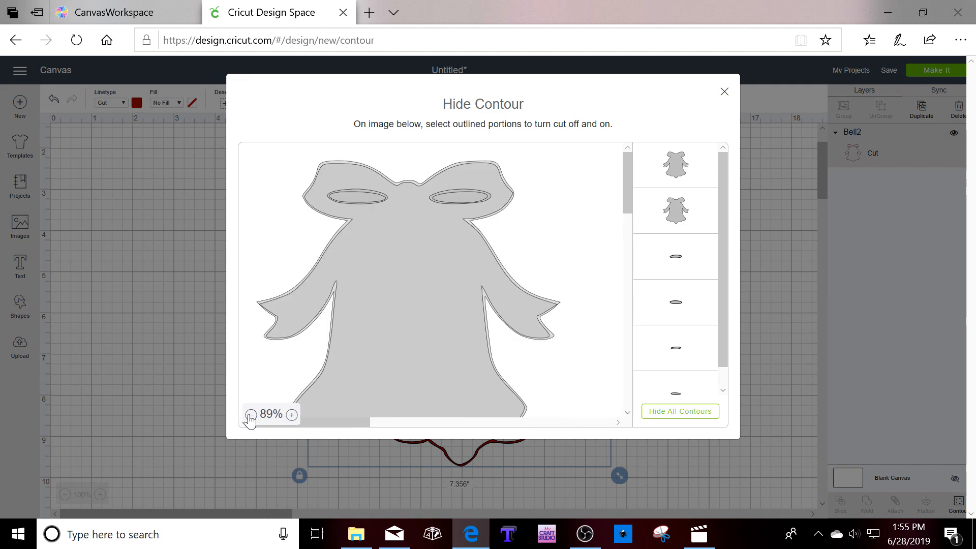
click(251, 415)
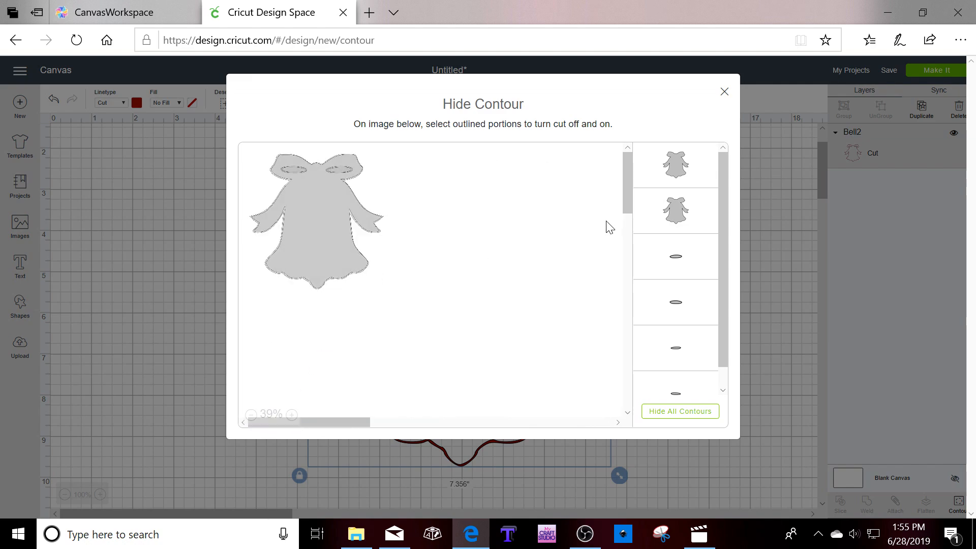
click(675, 164)
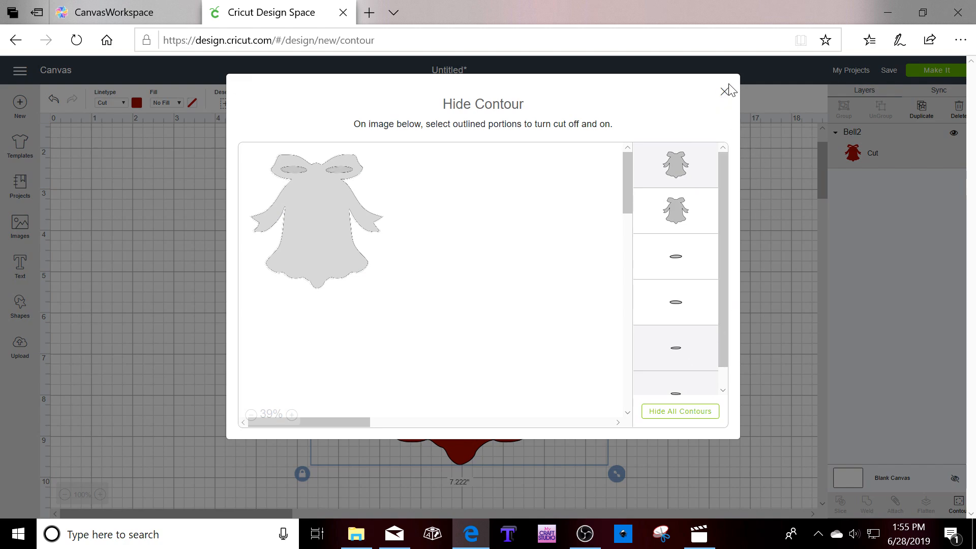
click(727, 91)
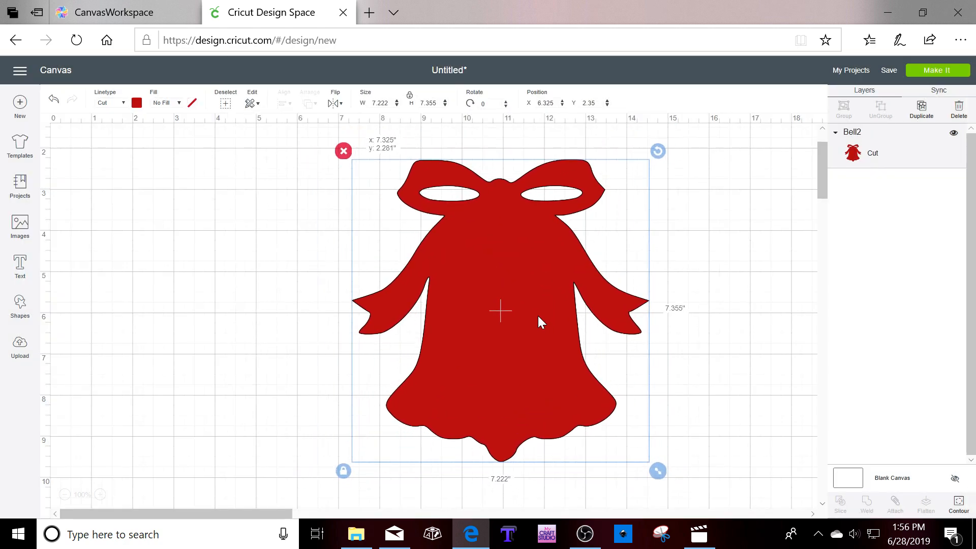